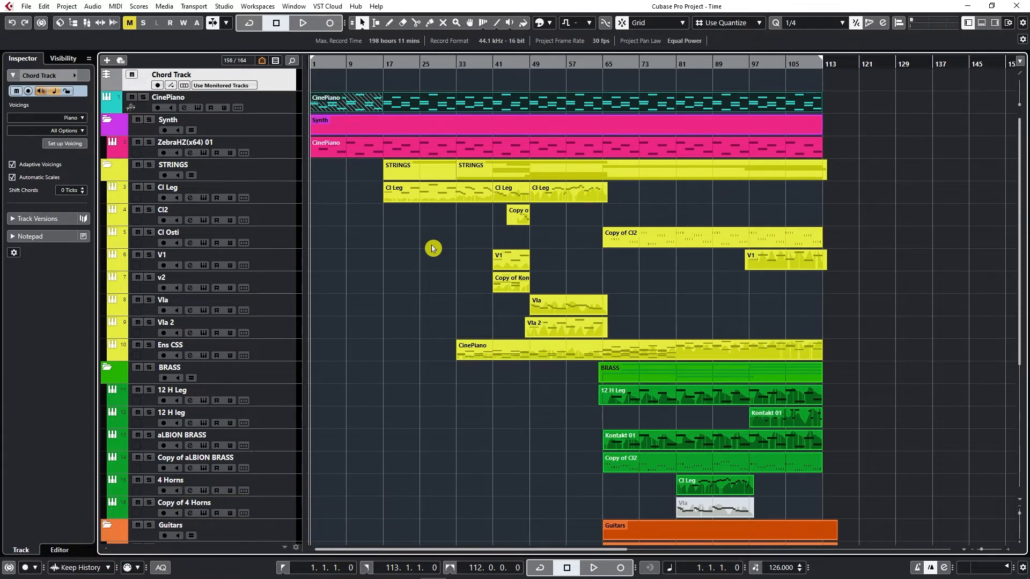
mouse_move(80, 30)
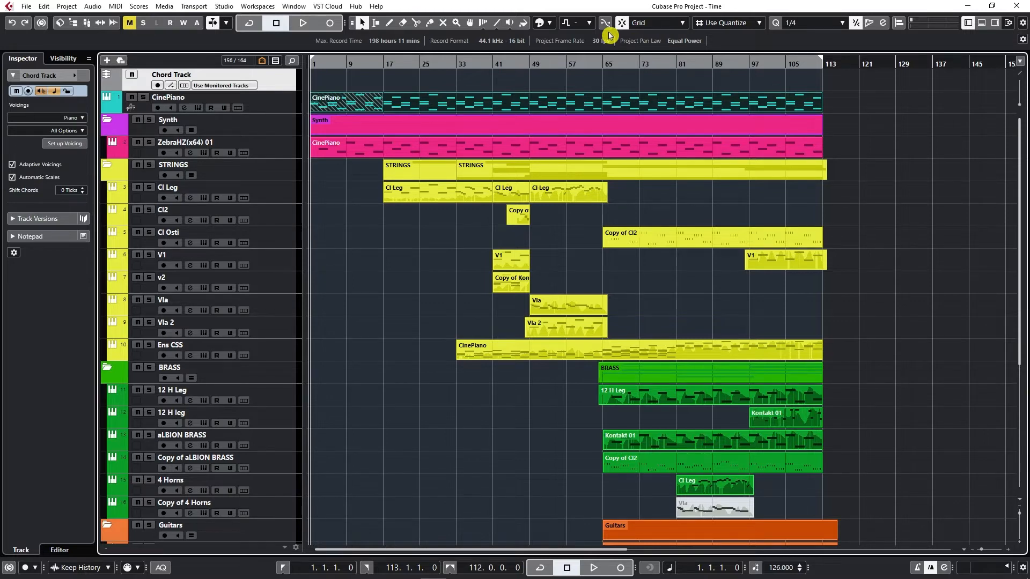
mouse_move(597, 23)
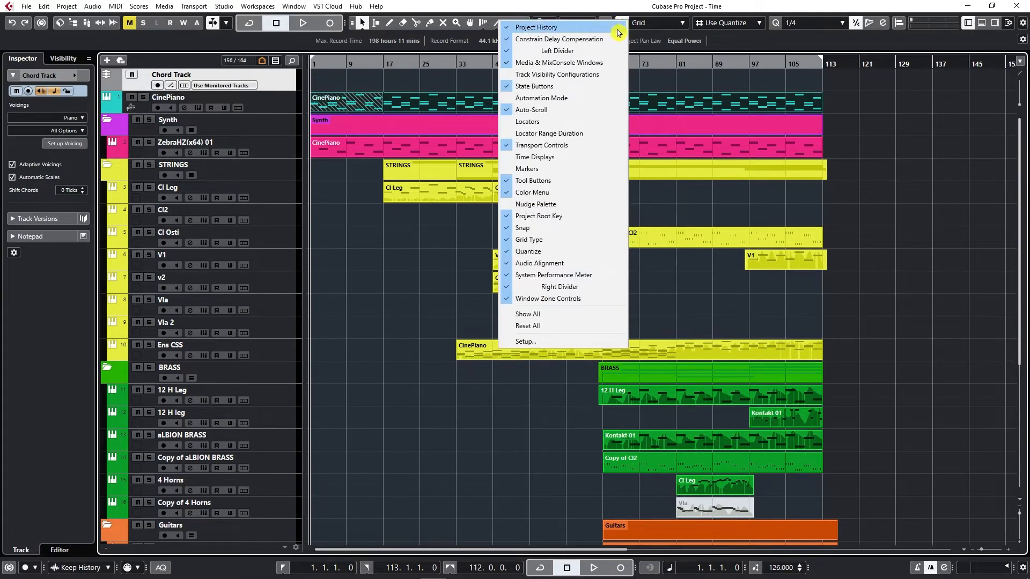
mouse_move(541, 85)
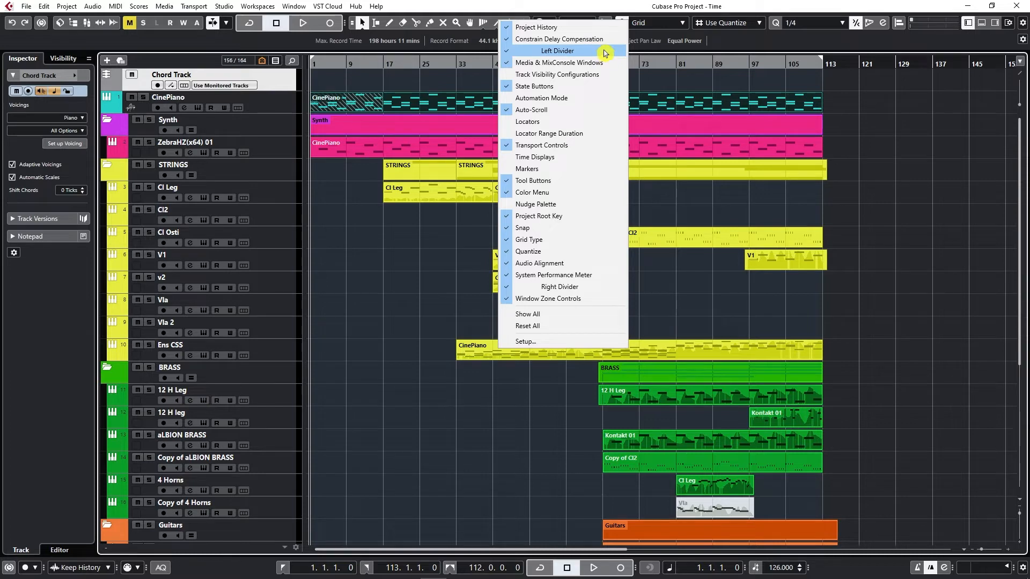
Enable the System Performance Meter from the toolbar's context menu
click(928, 23)
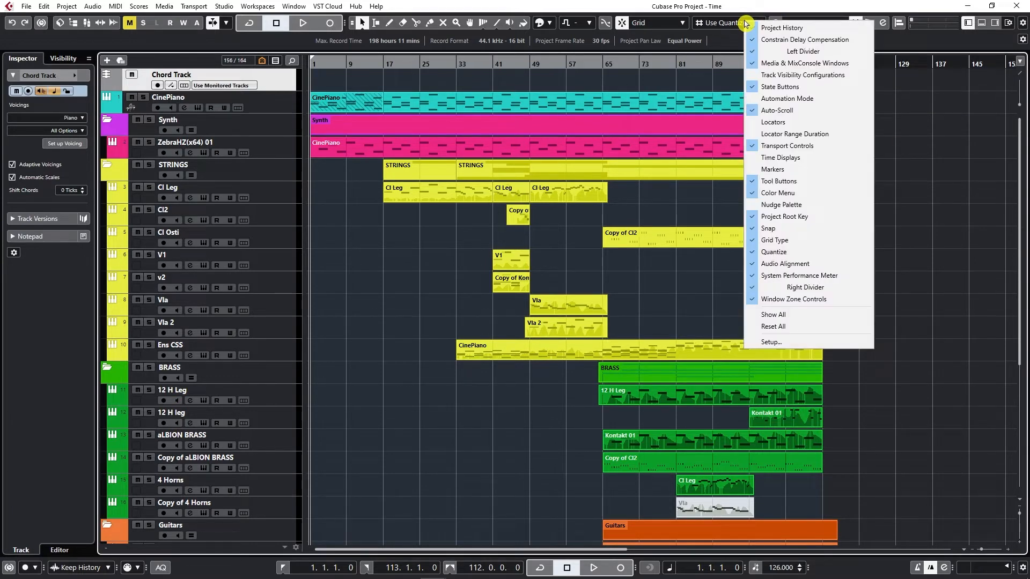
mouse_move(758, 275)
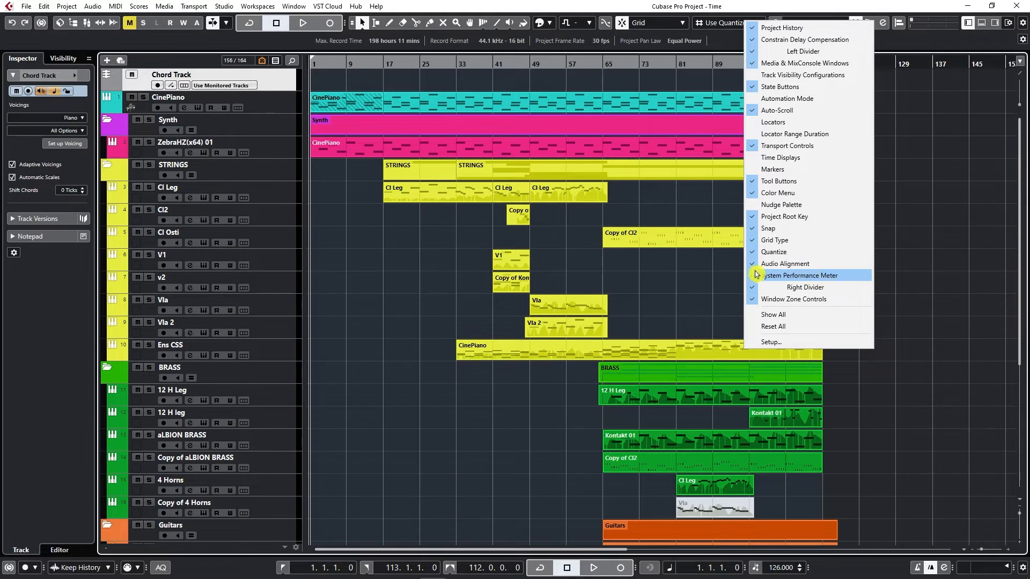
mouse_move(753, 281)
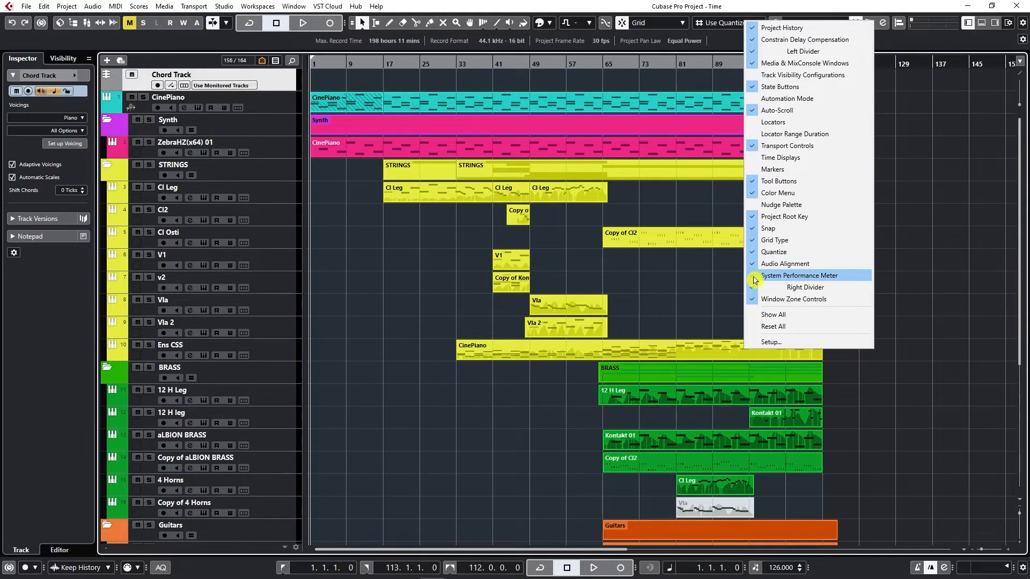
click(798, 275)
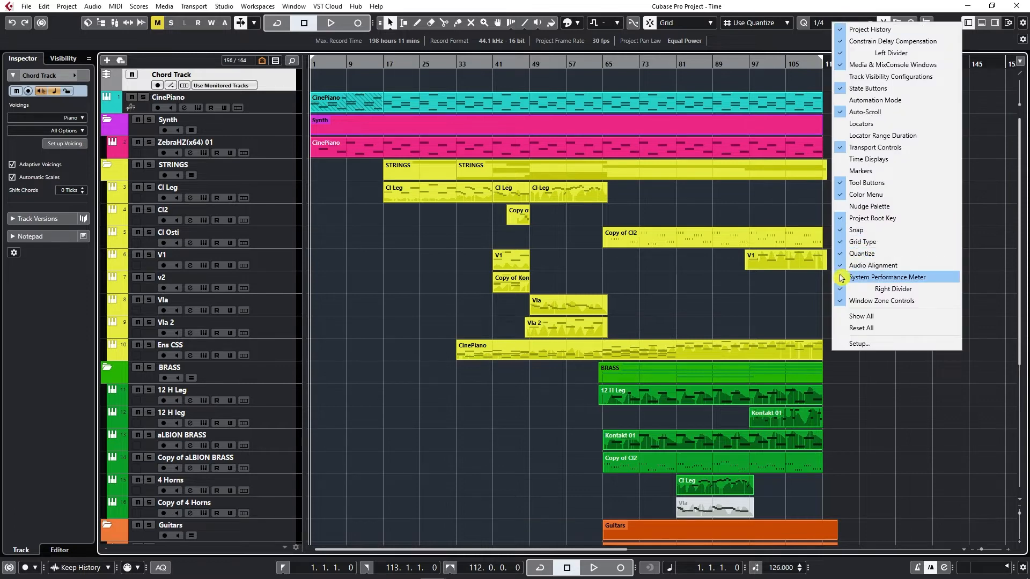
Show the Audio Performance panel with average, maximum and disk cache meters
click(889, 277)
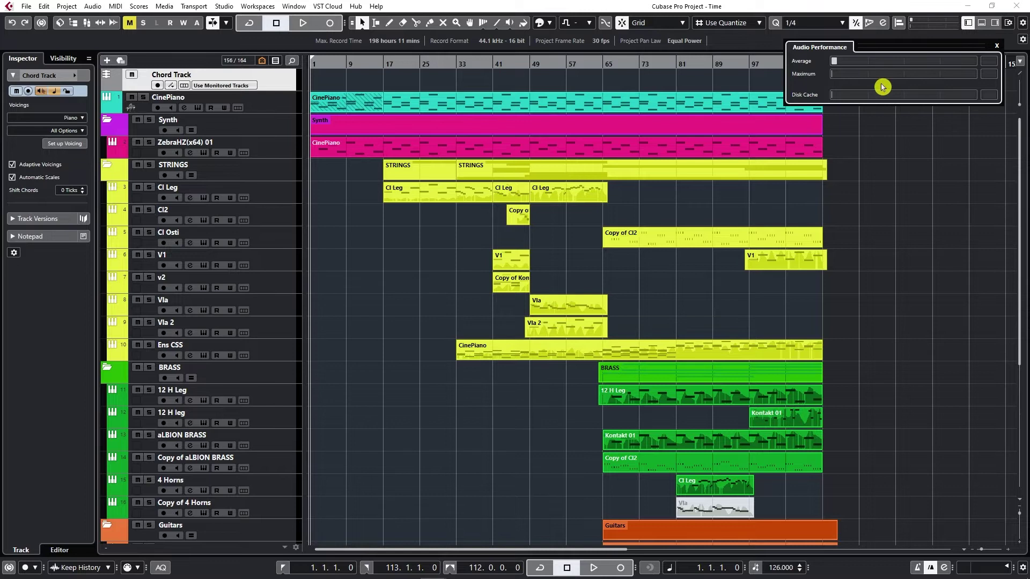
mouse_move(888, 82)
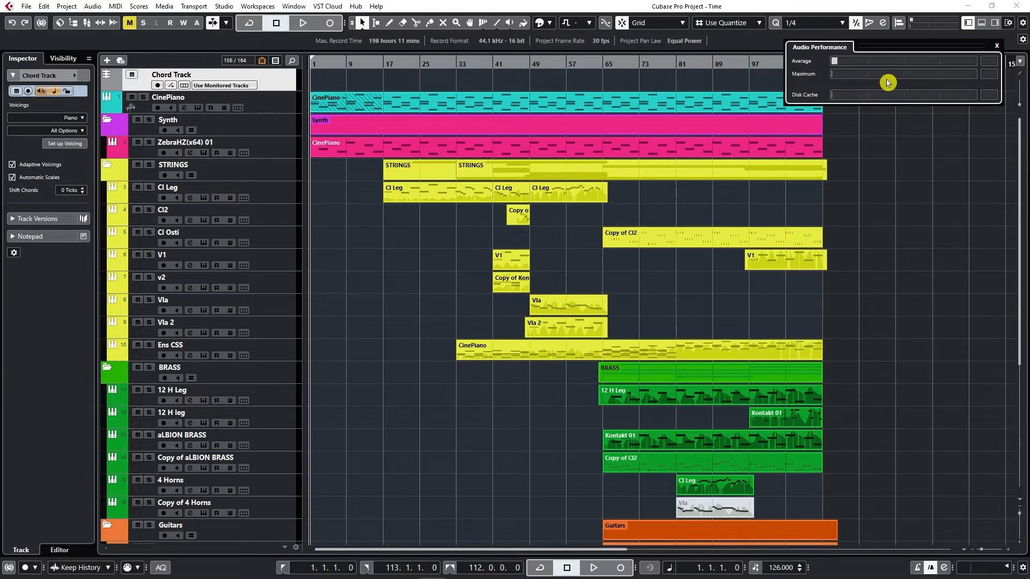
mouse_move(996, 48)
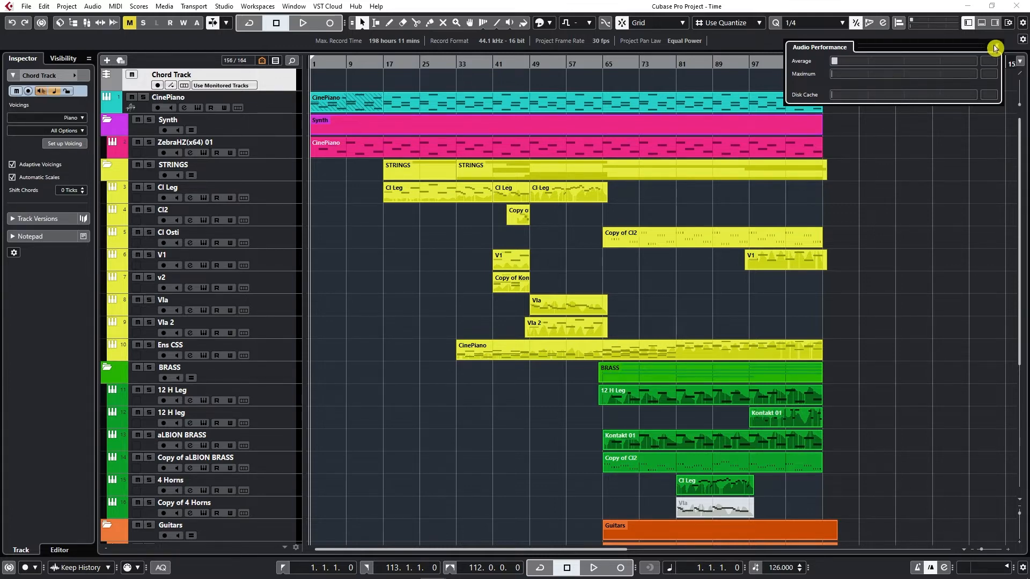
Close the Audio Performance panel to clear the project window
click(1015, 40)
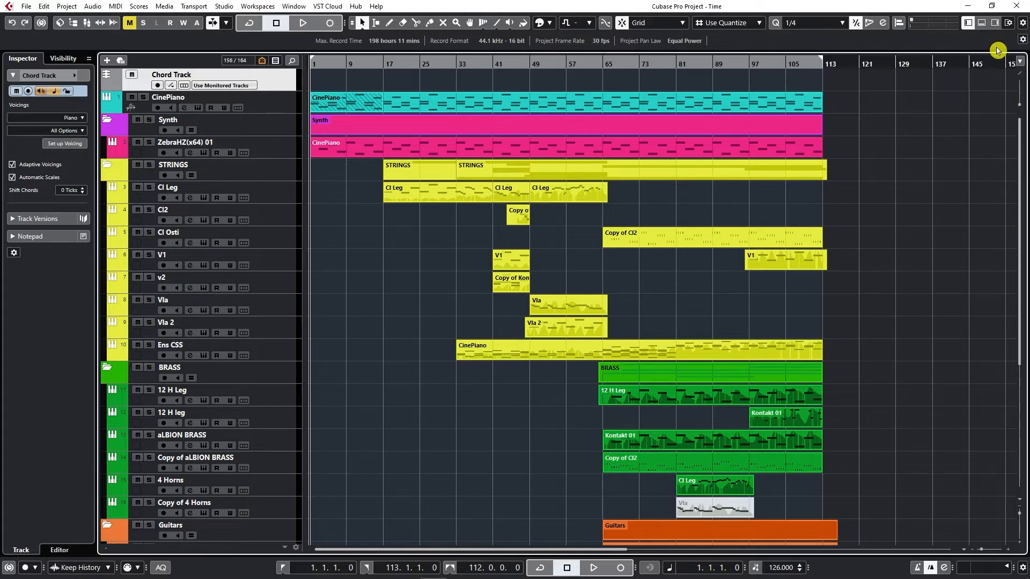
mouse_move(903, 54)
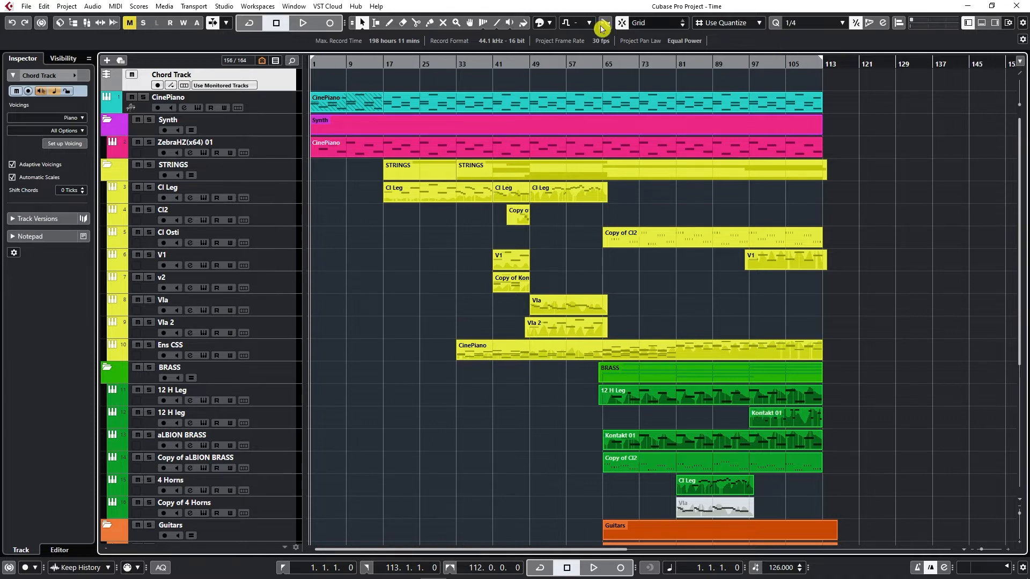
mouse_move(793, 31)
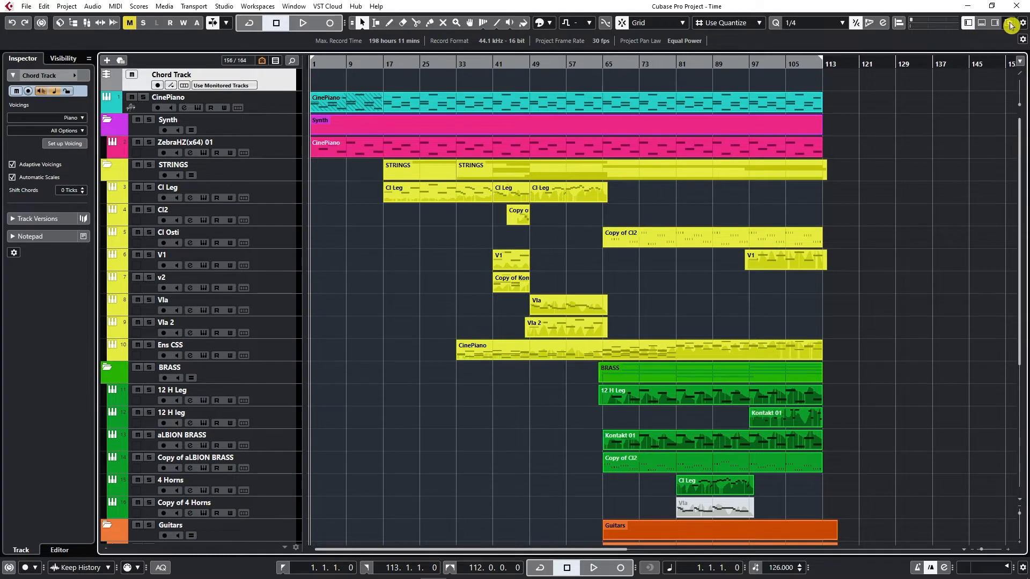
mouse_move(1011, 24)
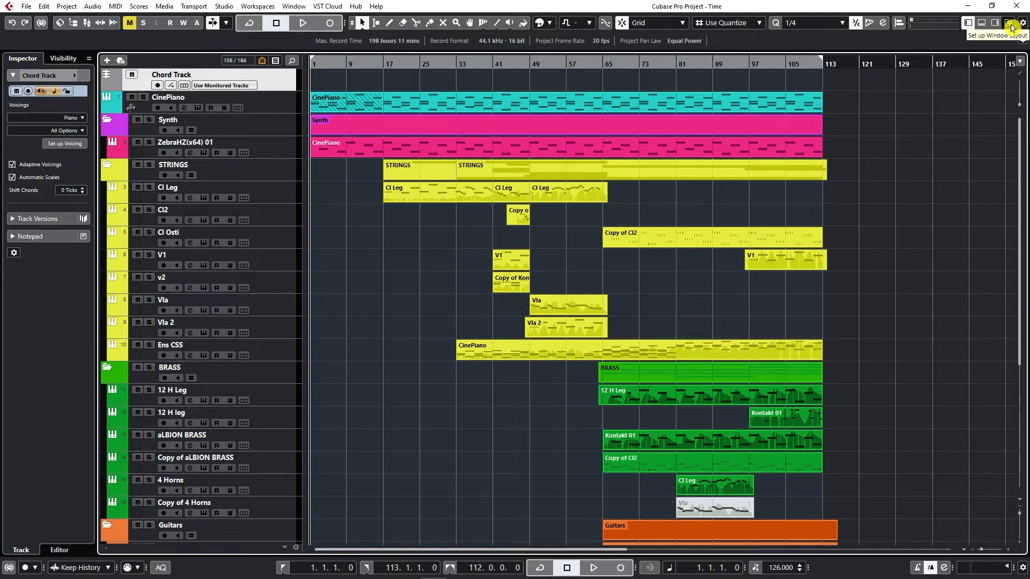
Turn on Info Line and Overview in Set up Window Layout, with the CinePiano event selected
click(1008, 21)
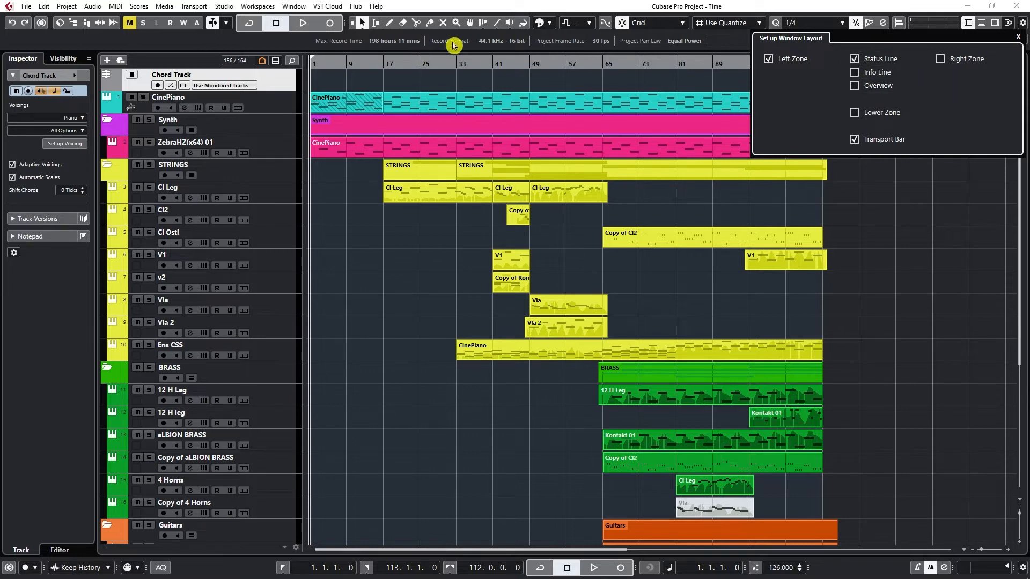
mouse_move(530, 45)
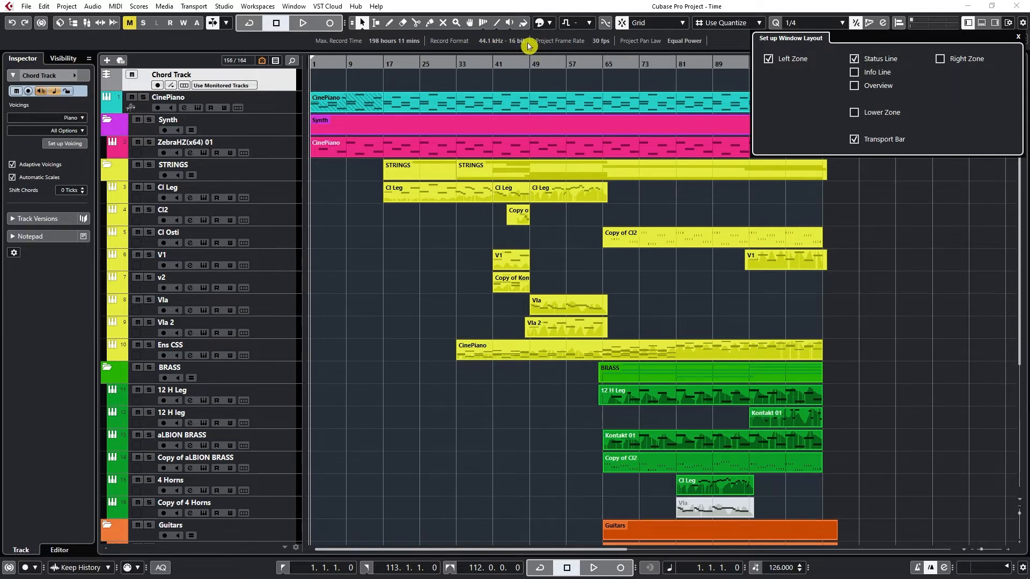
mouse_move(542, 44)
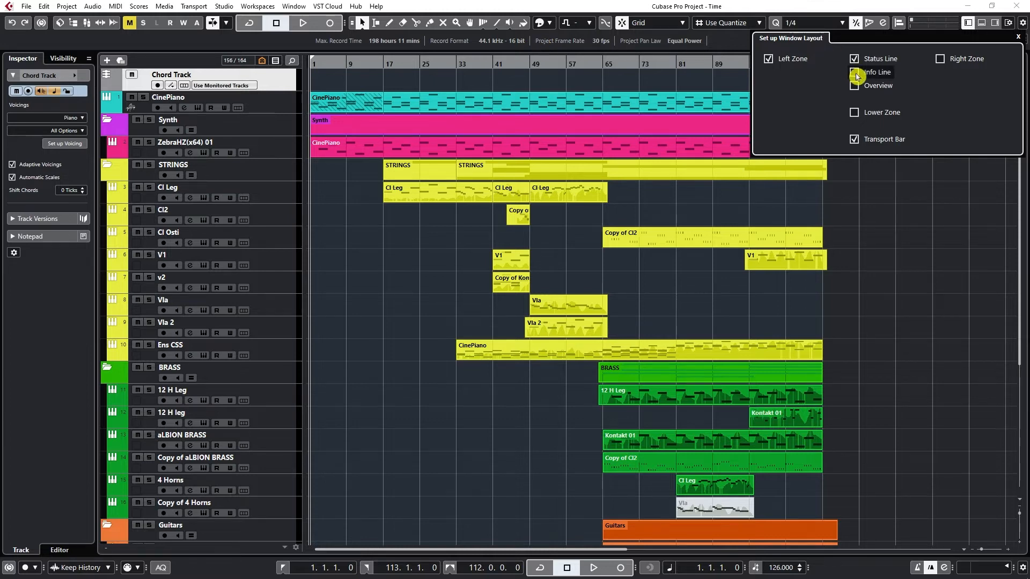
click(854, 72)
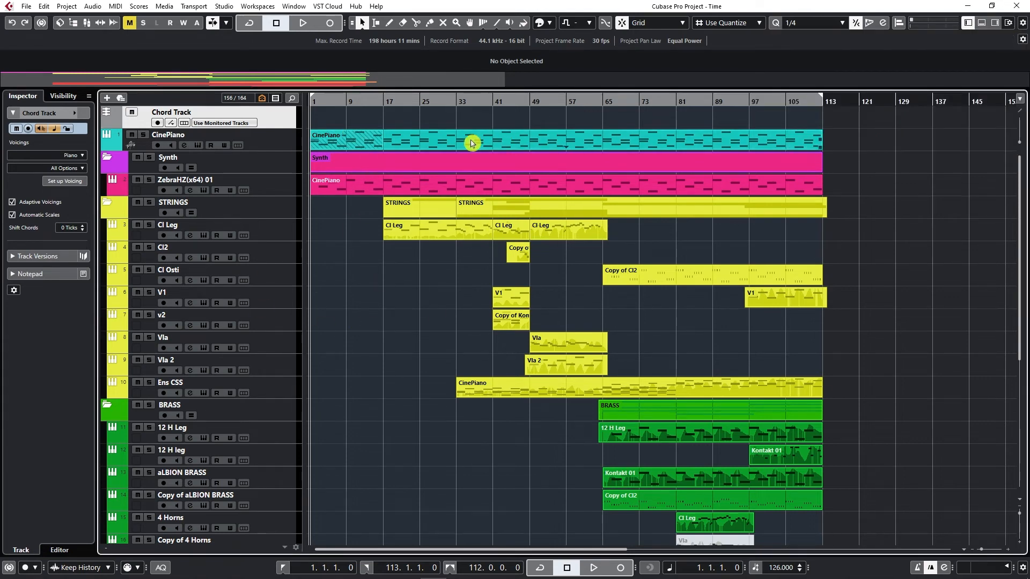
click(472, 144)
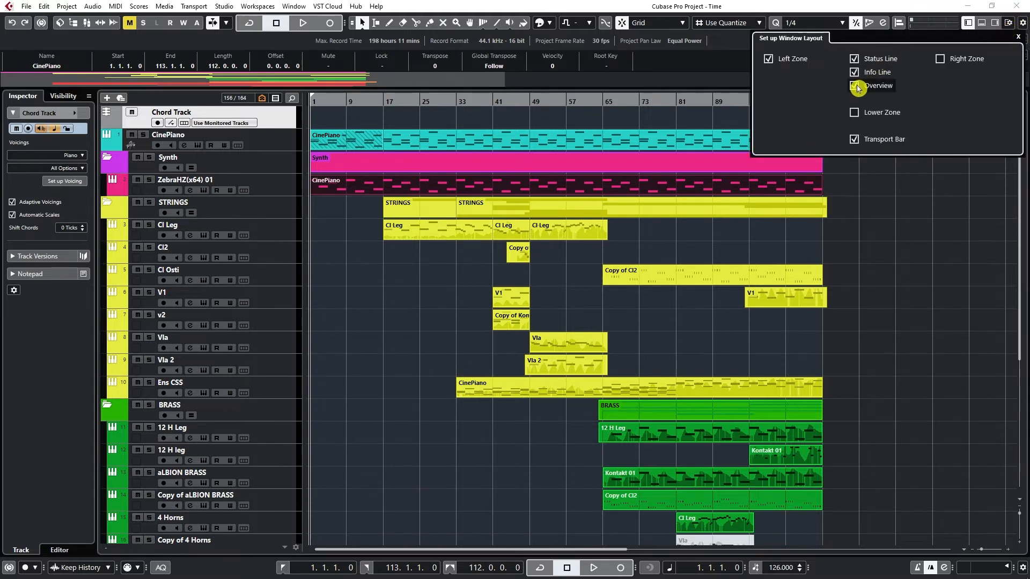
click(854, 86)
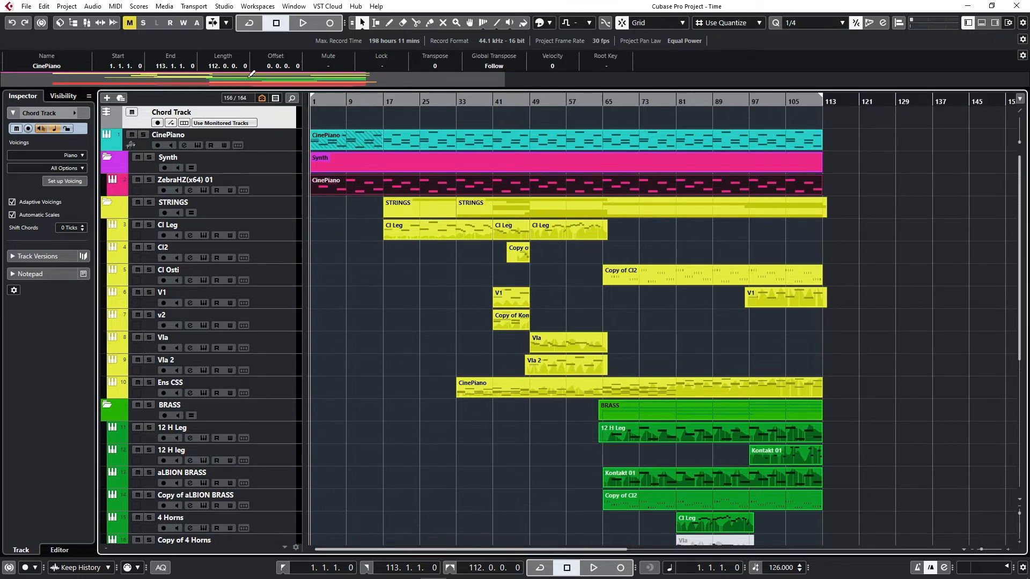
mouse_move(292, 84)
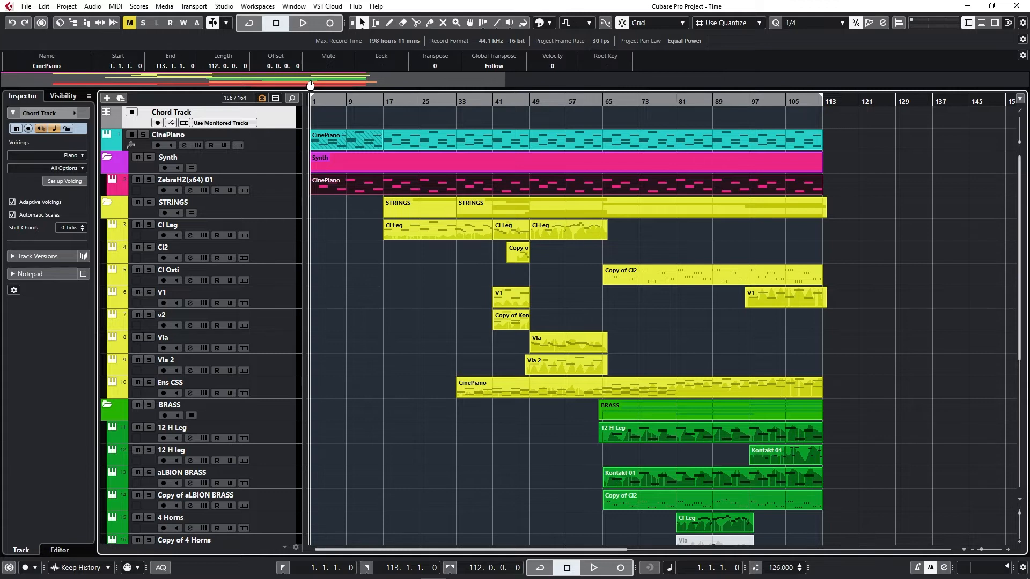
mouse_move(290, 79)
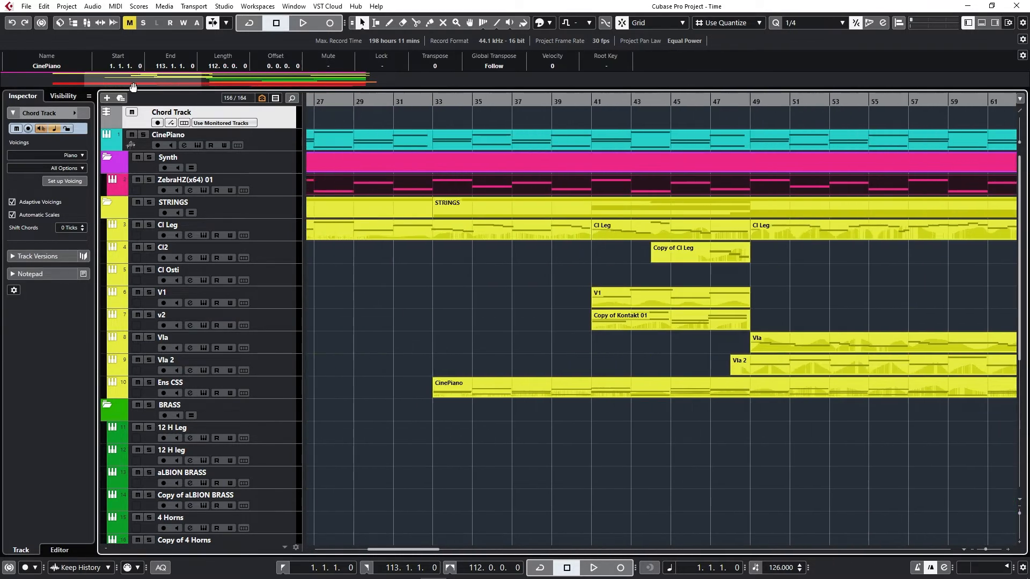
Scroll the arrangement horizontally to reach the strings and brass around bars 49–85
scroll(right, 3)
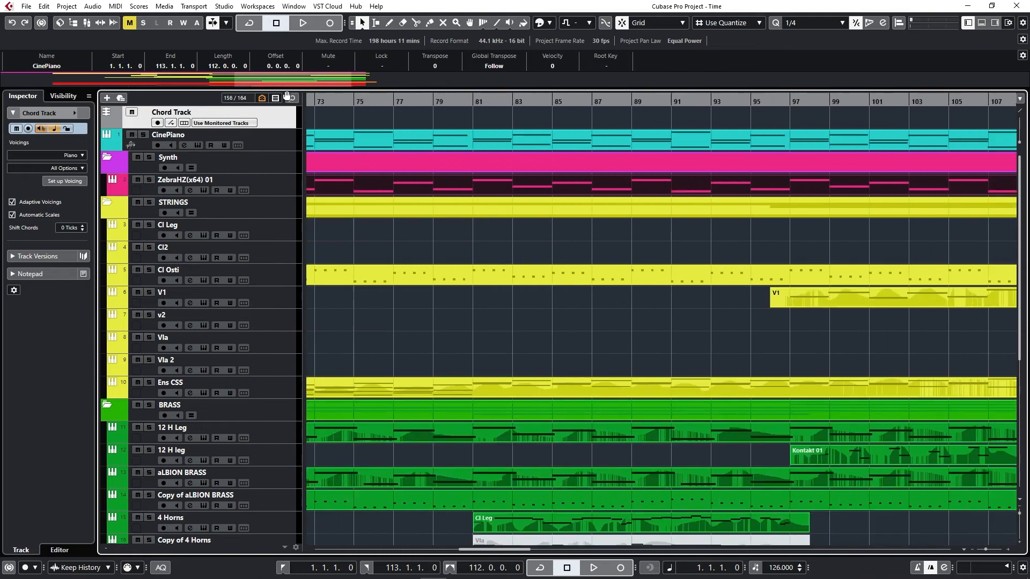
scroll(left, 3)
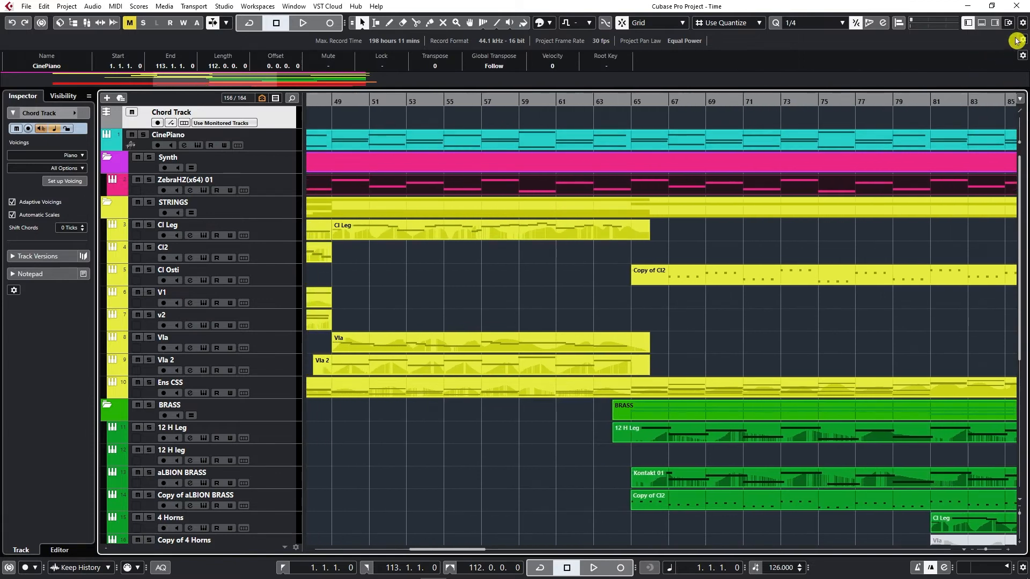
mouse_move(876, 116)
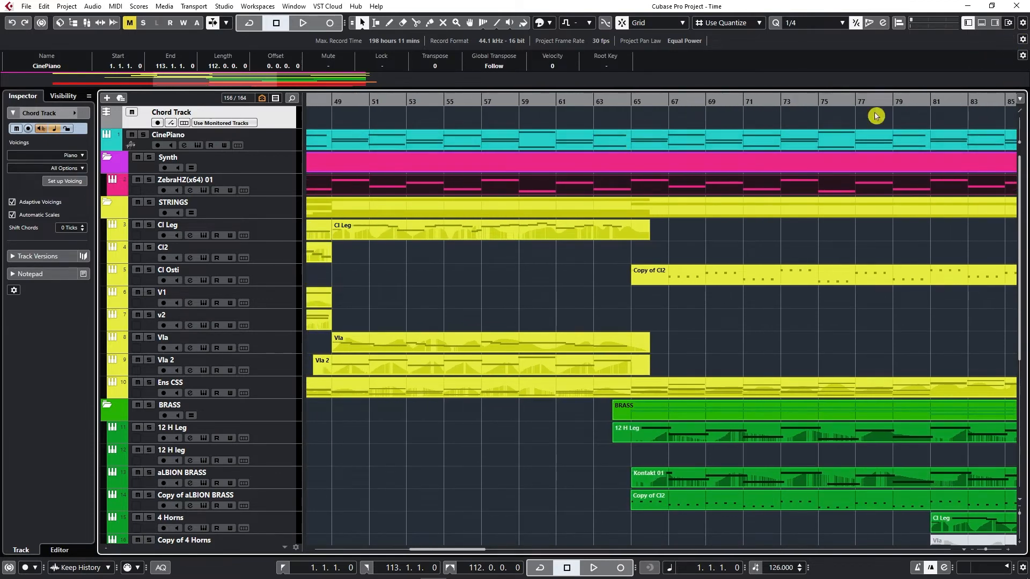
mouse_move(942, 73)
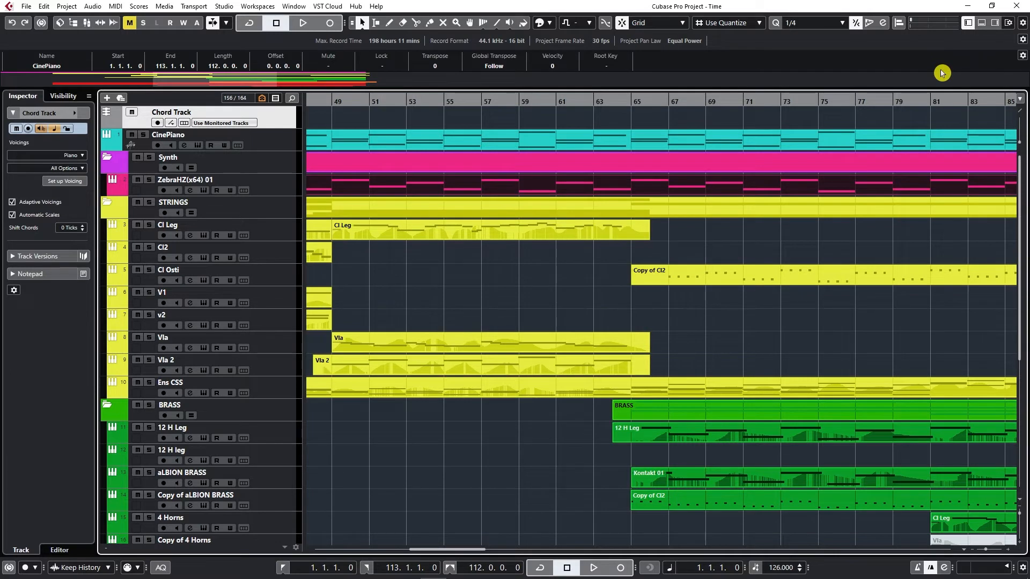
mouse_move(970, 26)
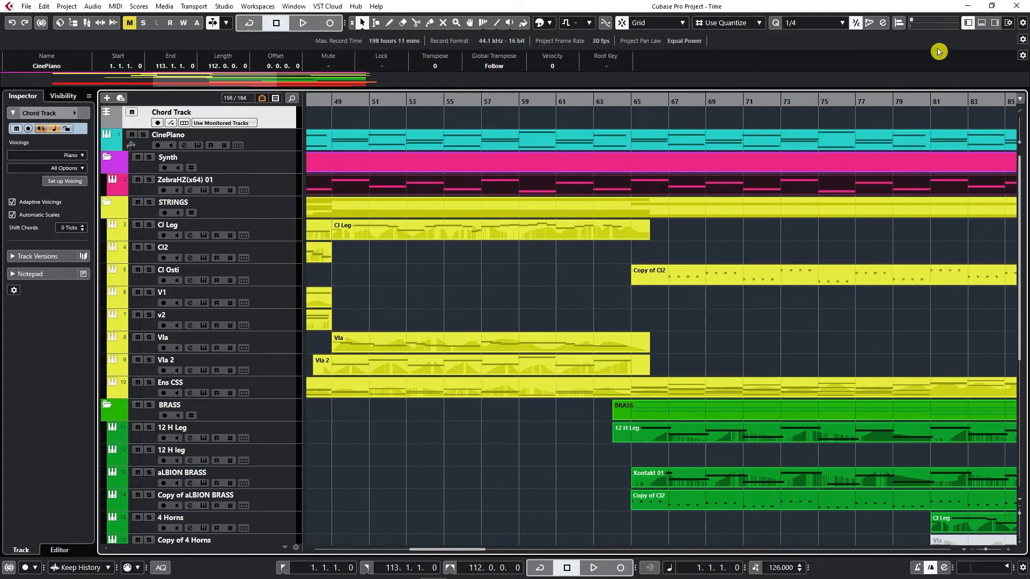
mouse_move(968, 22)
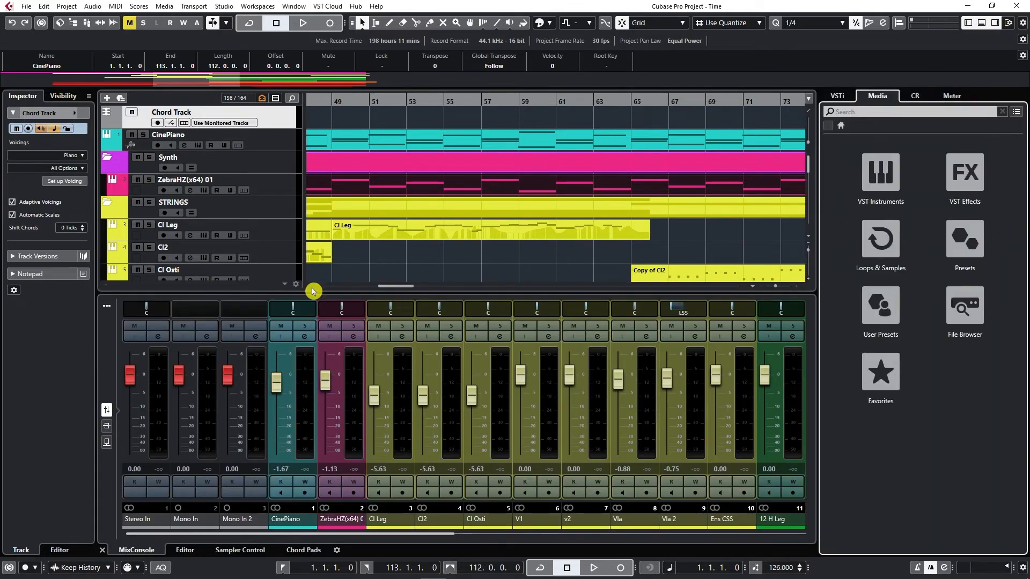
mouse_move(366, 223)
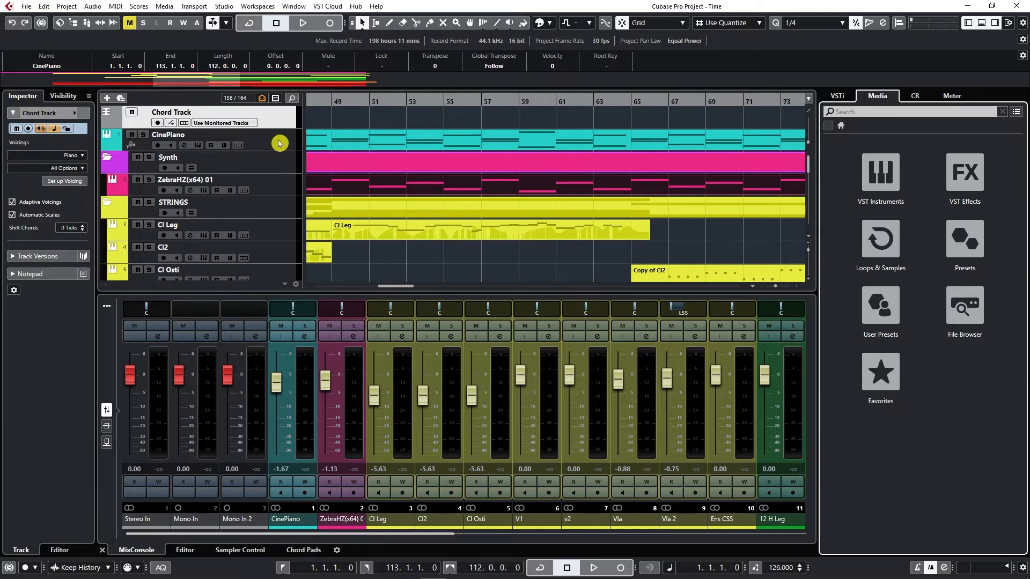
Select ZebraHZ(x64) 01 and bring up its Channel Settings with the equalizer curve
click(167, 135)
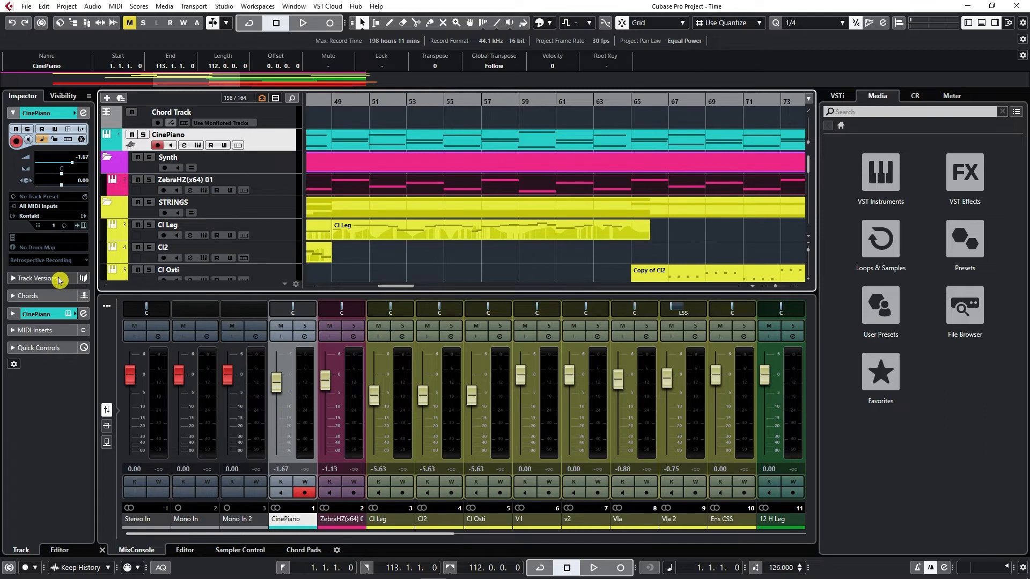
click(62, 96)
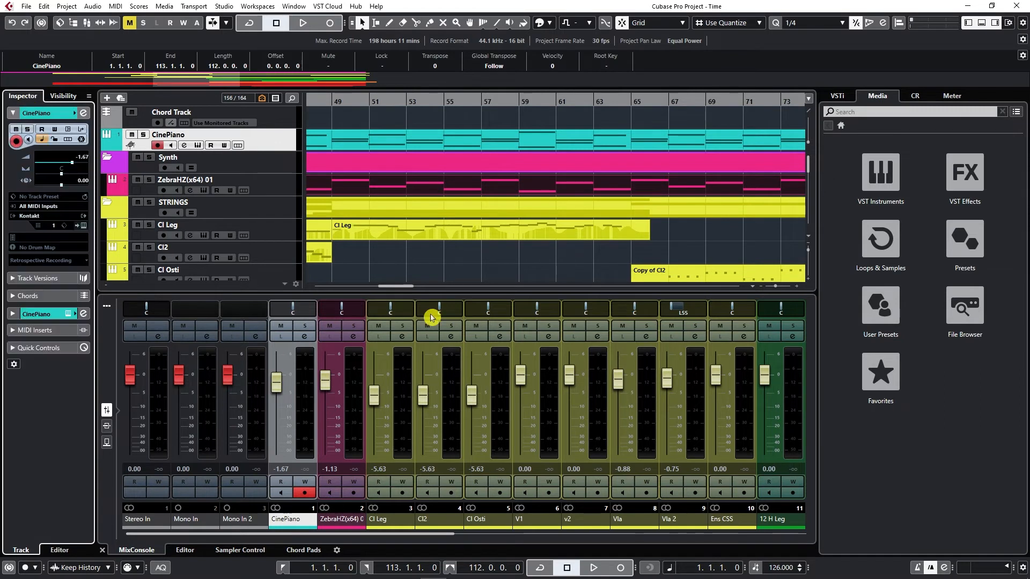
mouse_move(410, 528)
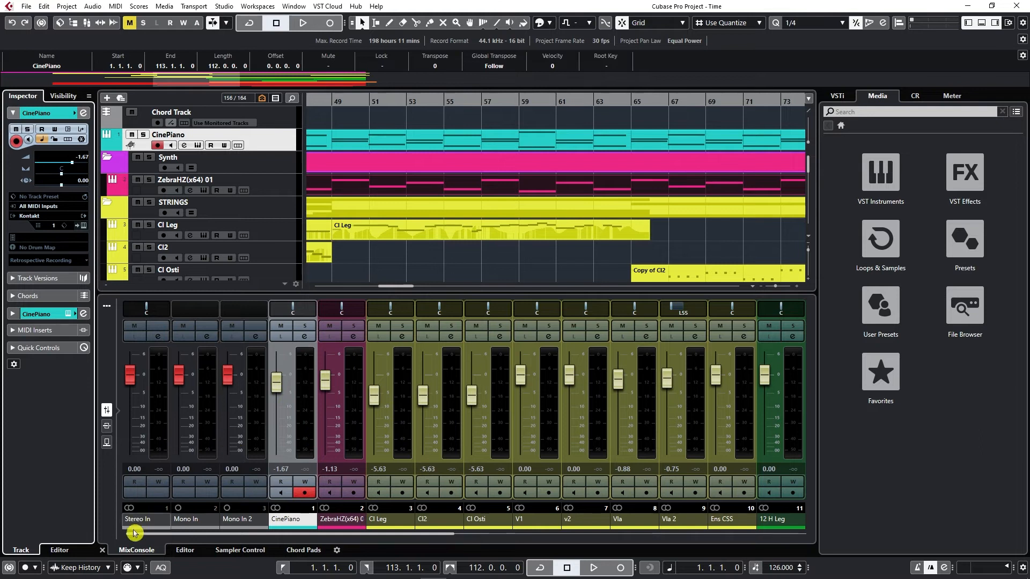
mouse_move(122, 547)
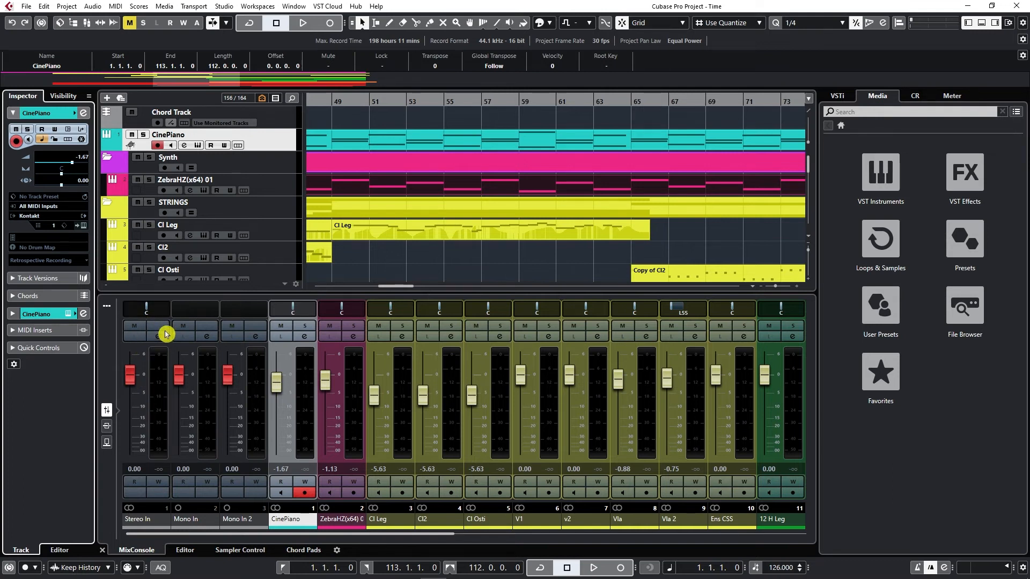
mouse_move(134, 328)
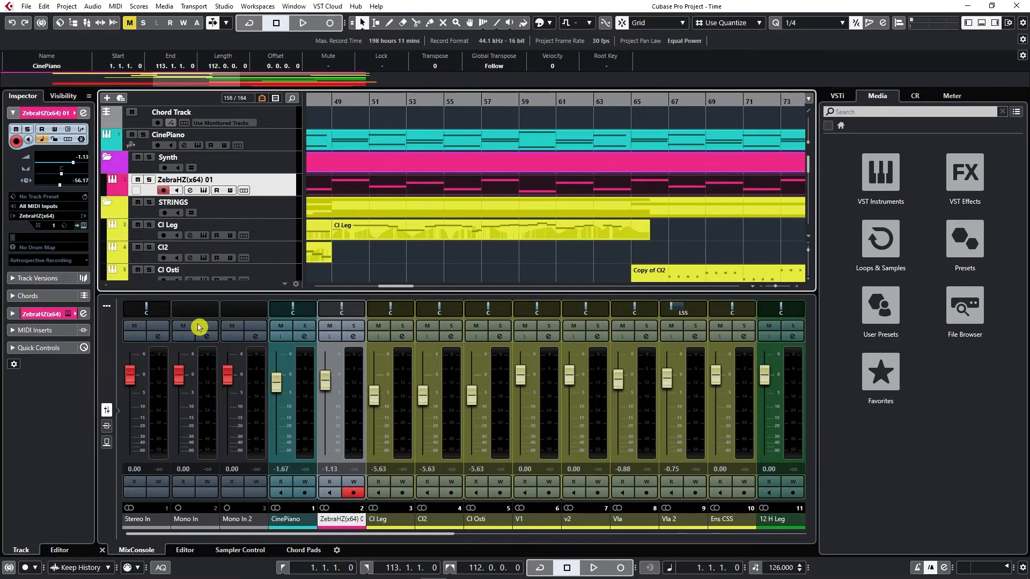
mouse_move(350, 331)
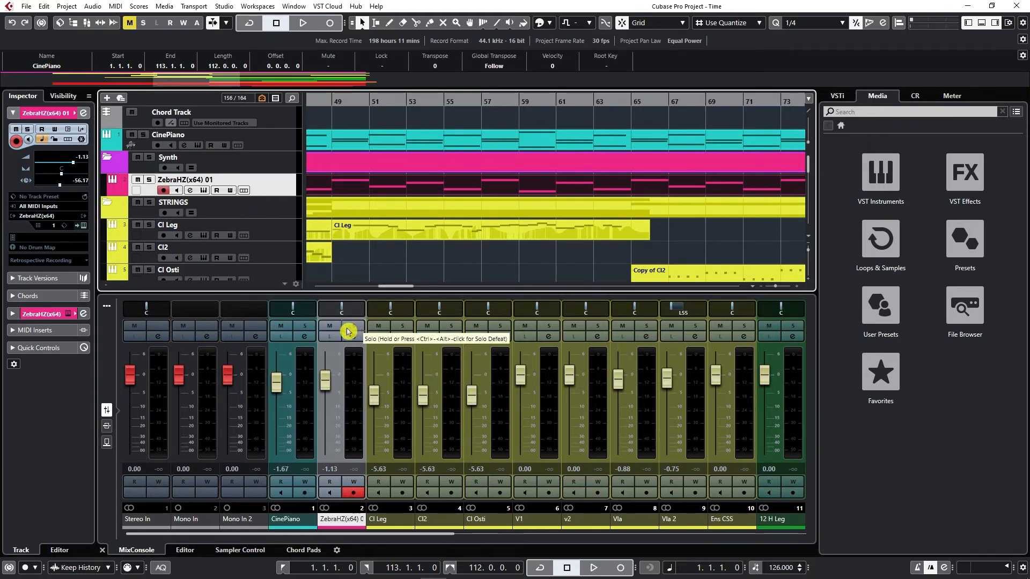
click(330, 331)
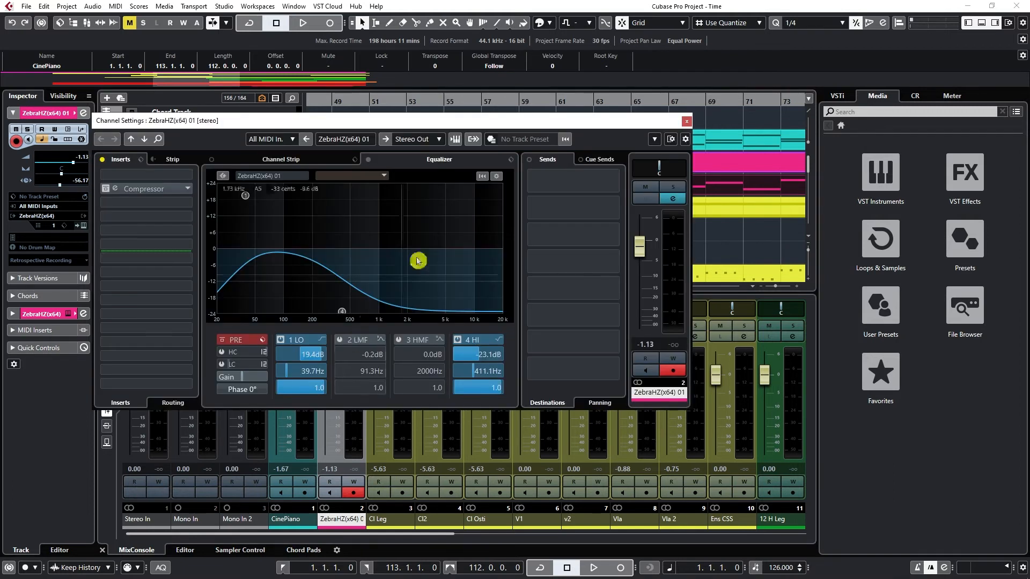
Close Channel Settings and show the key editor with notes and velocity in the lower zone
click(687, 122)
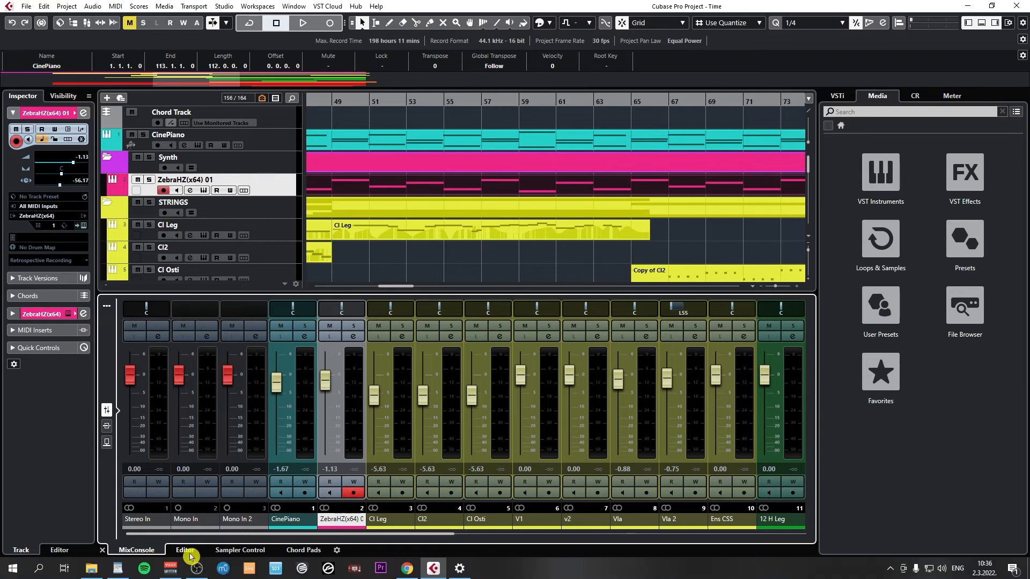
click(186, 549)
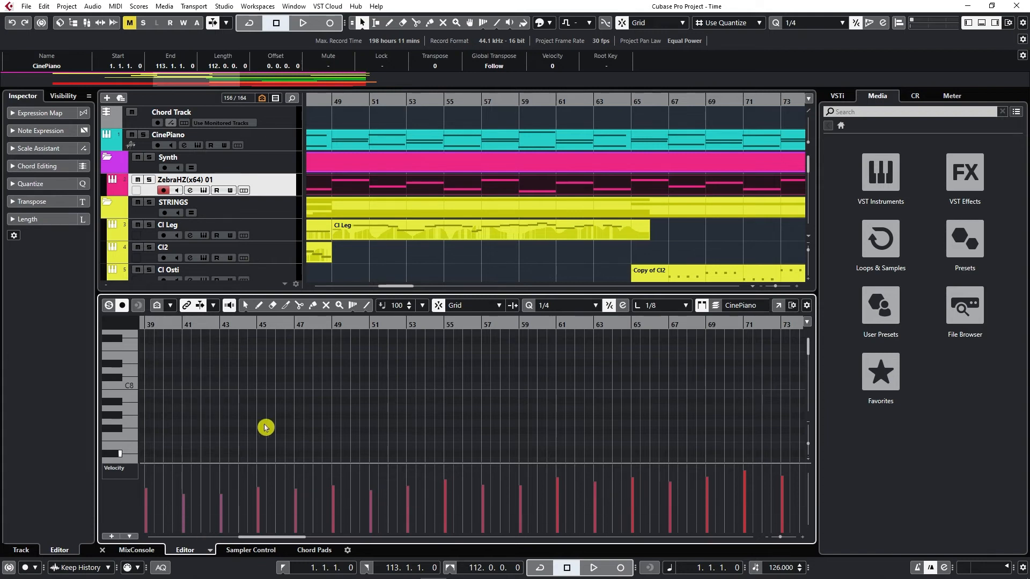
mouse_move(420, 369)
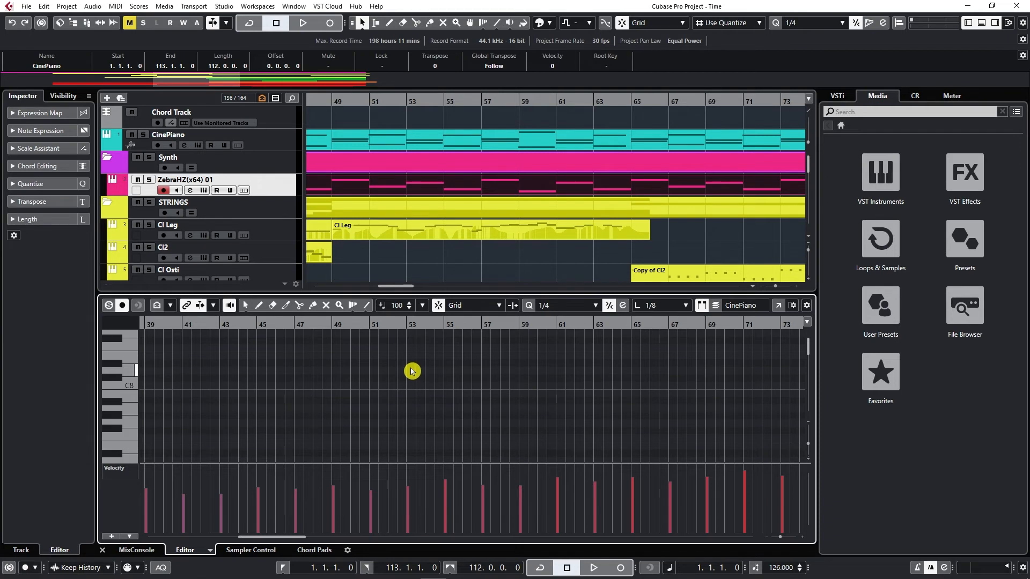
click(251, 549)
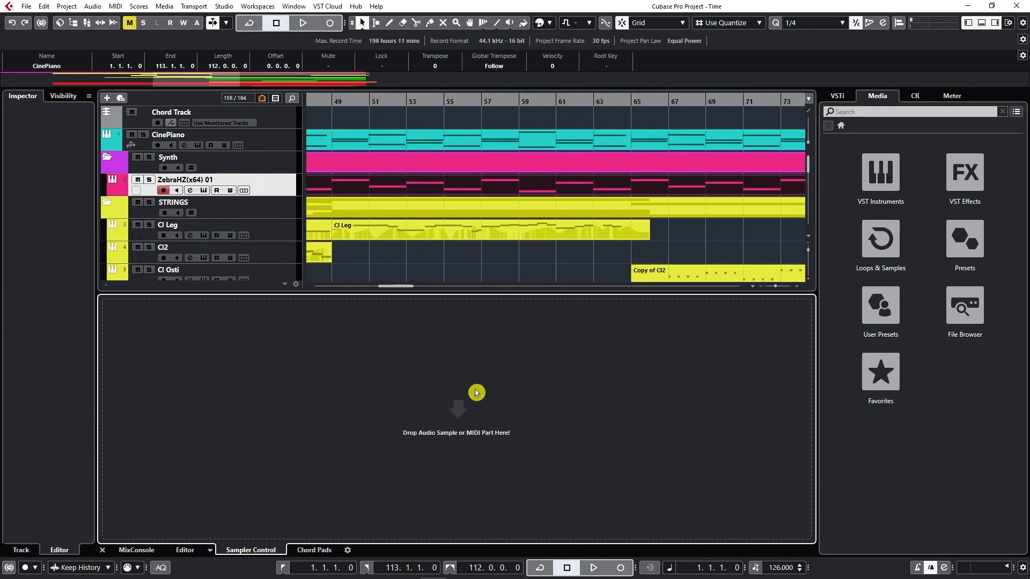
click(315, 550)
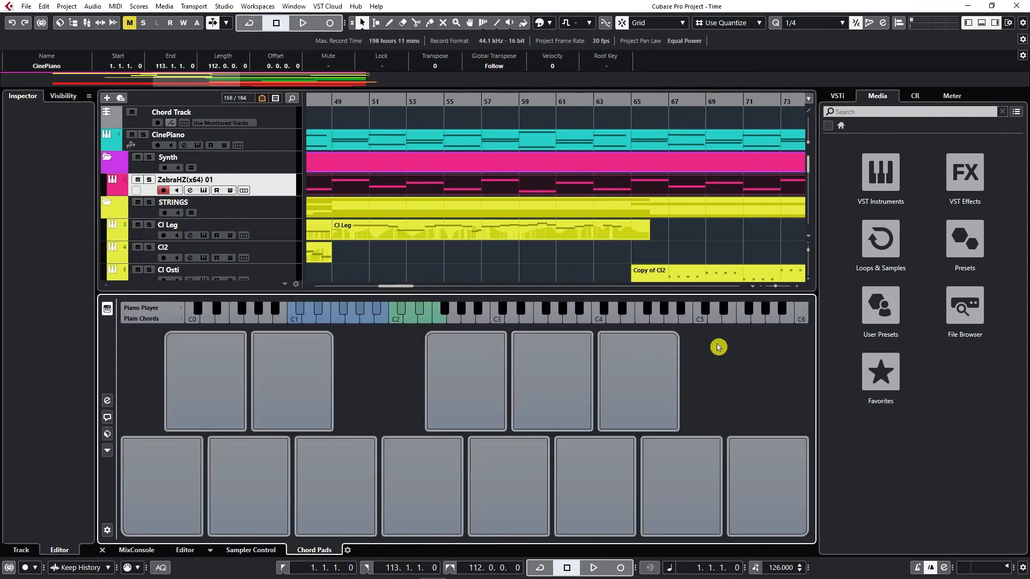
click(137, 549)
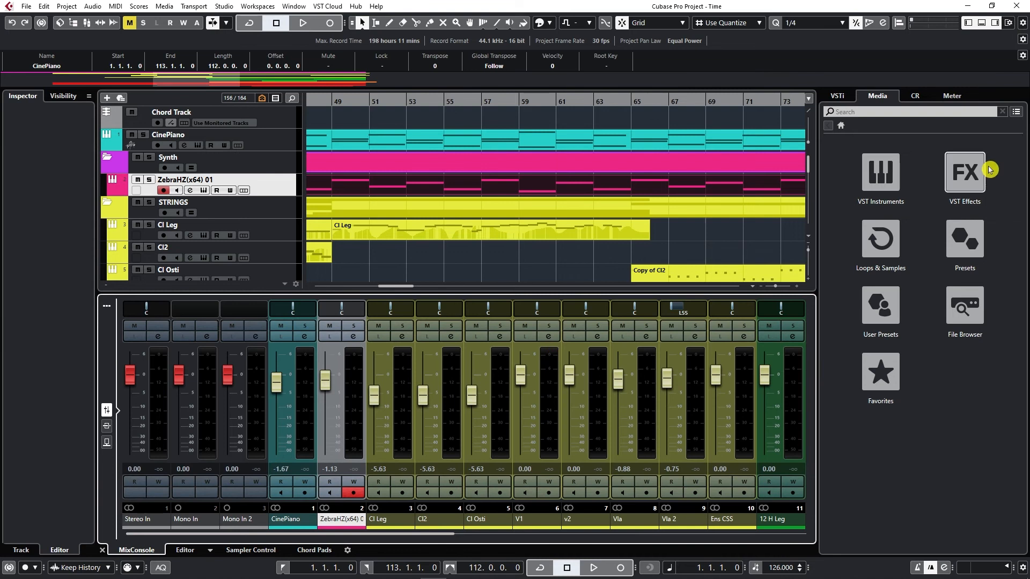
click(839, 96)
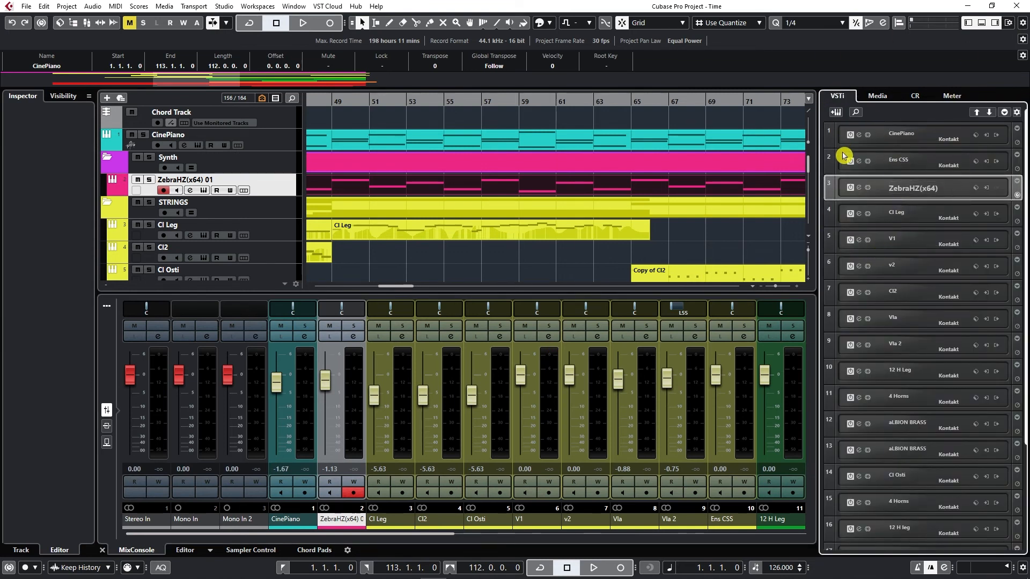
click(878, 96)
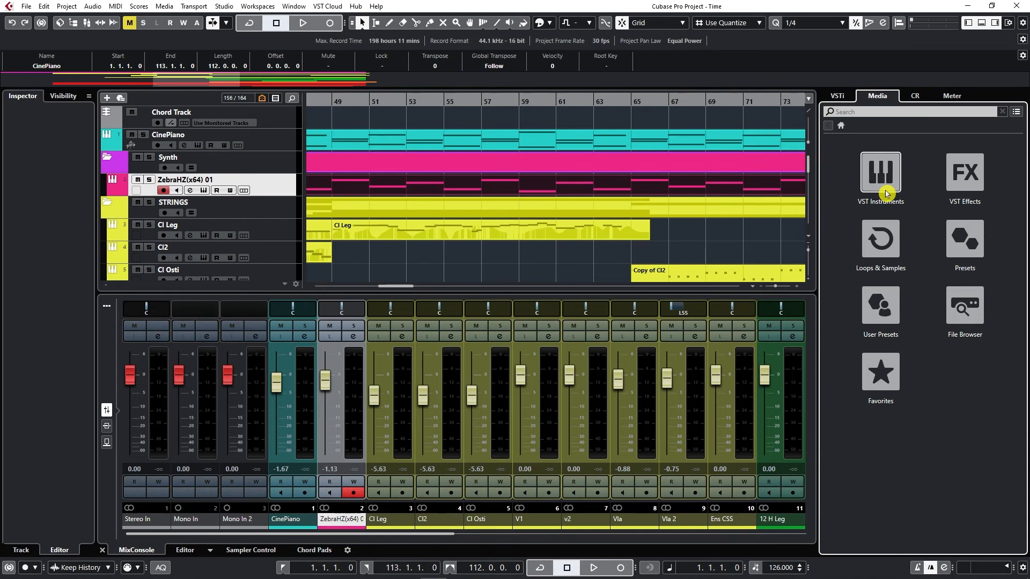
mouse_move(964, 238)
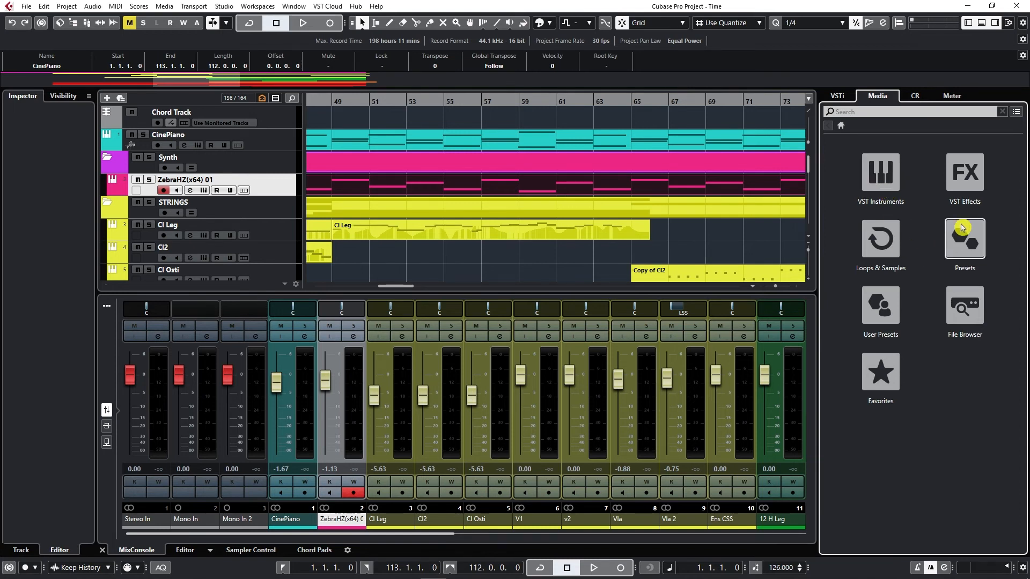
click(879, 171)
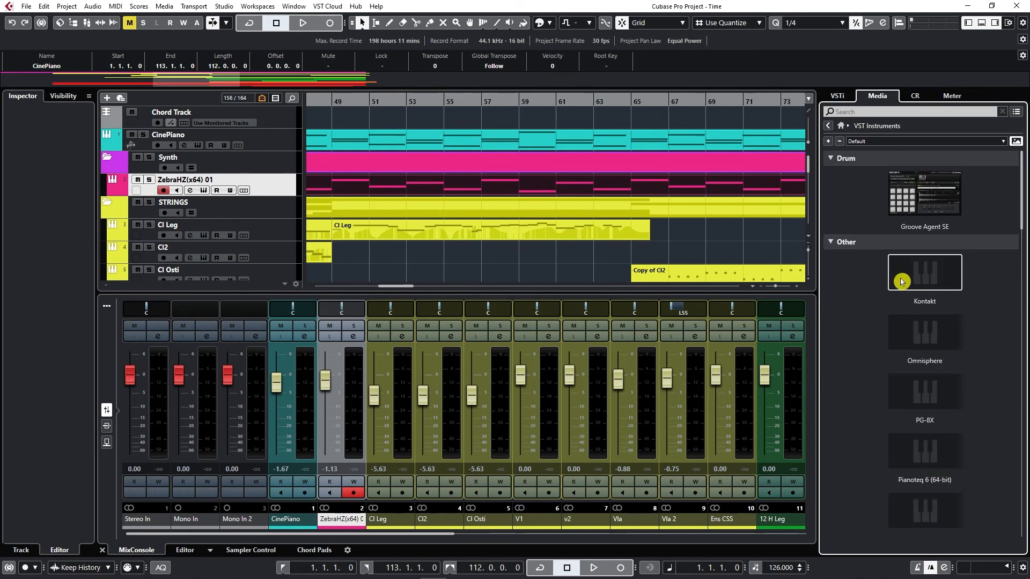
mouse_move(347, 181)
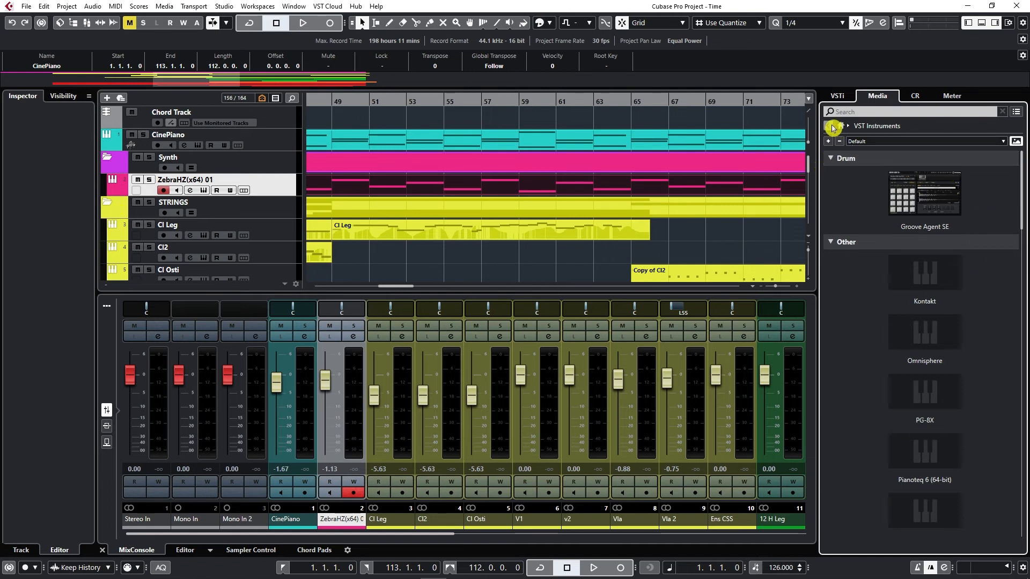
click(832, 128)
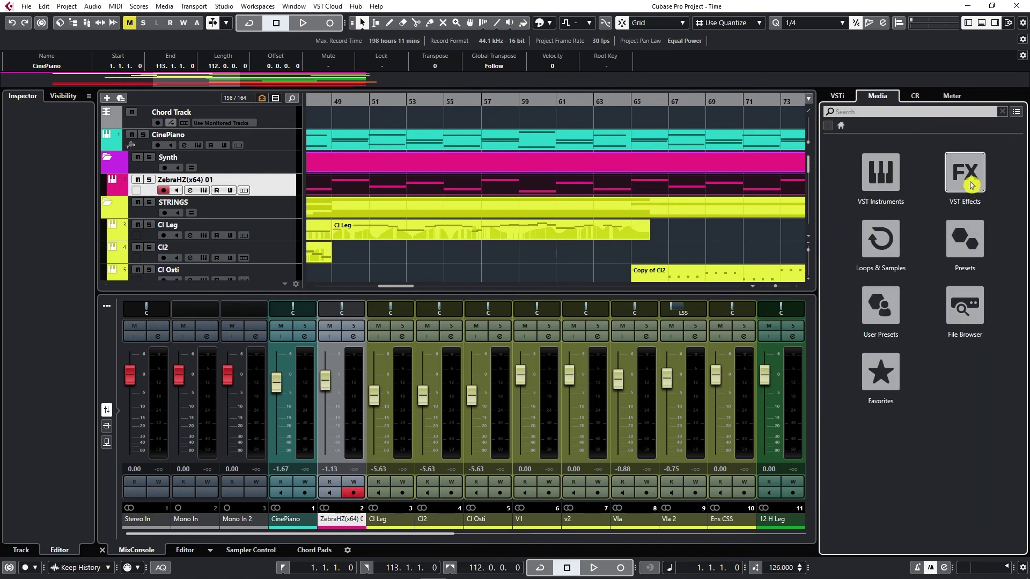
click(965, 172)
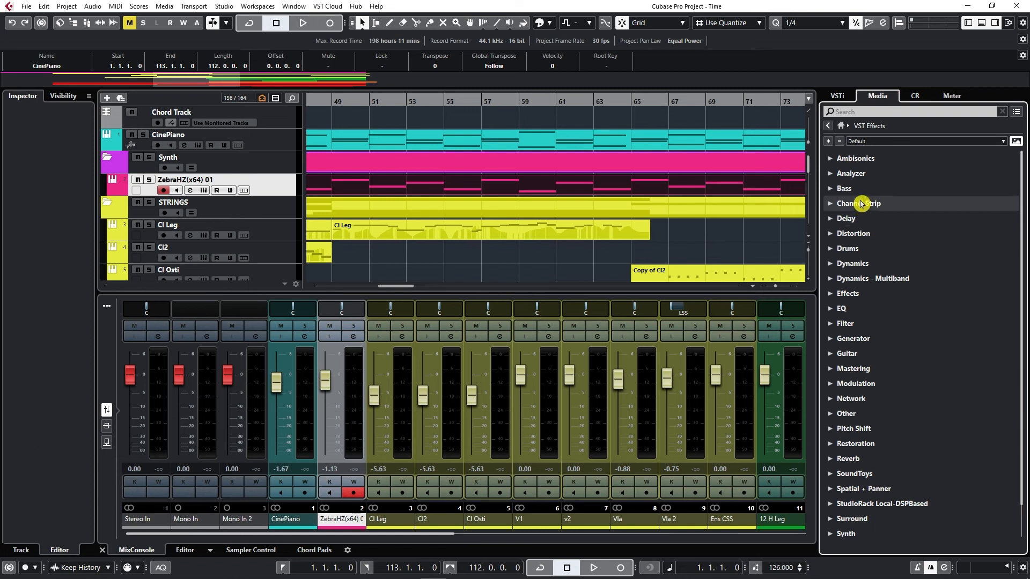
mouse_move(867, 180)
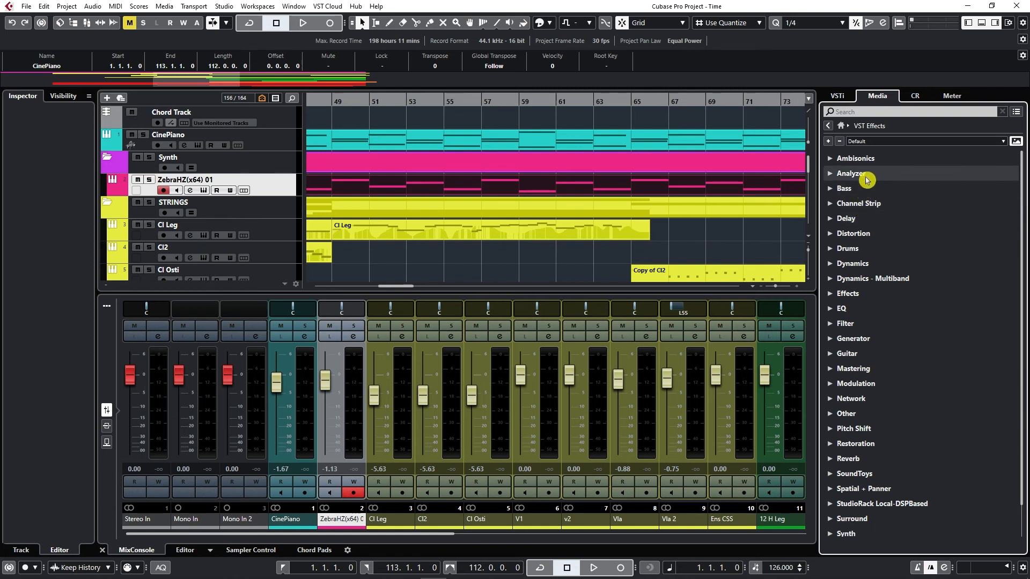
mouse_move(835, 147)
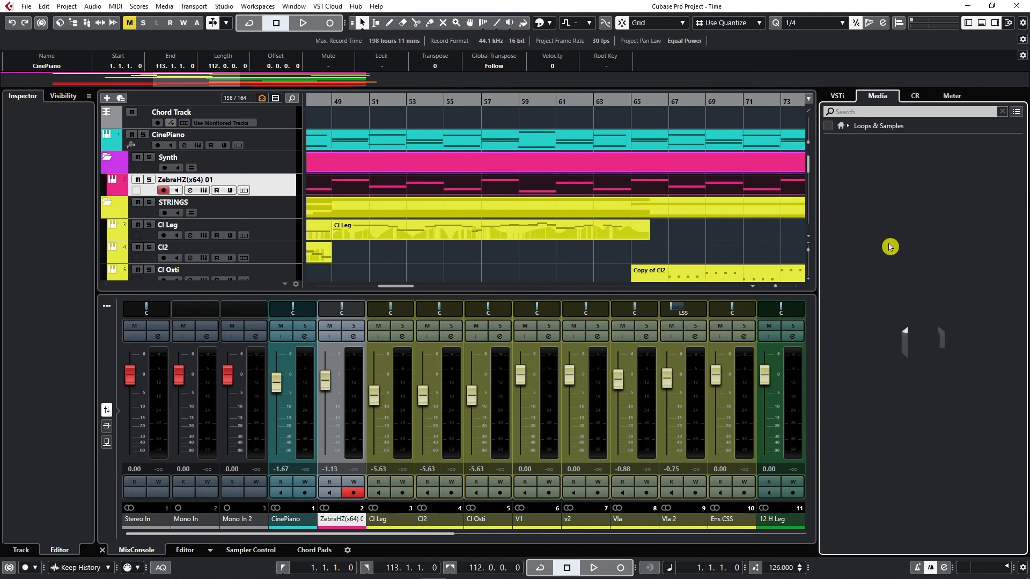
click(834, 125)
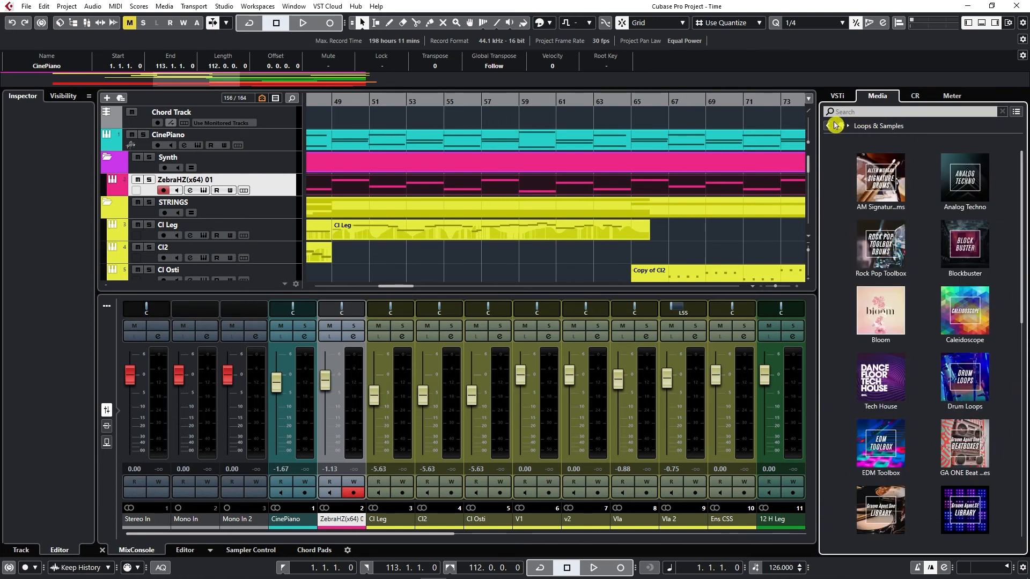
mouse_move(831, 126)
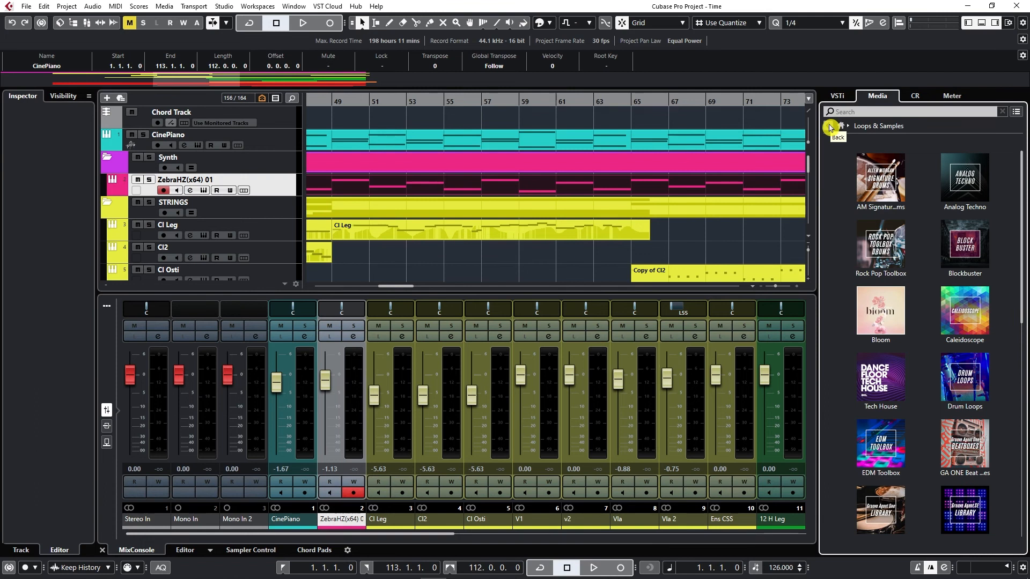
click(829, 126)
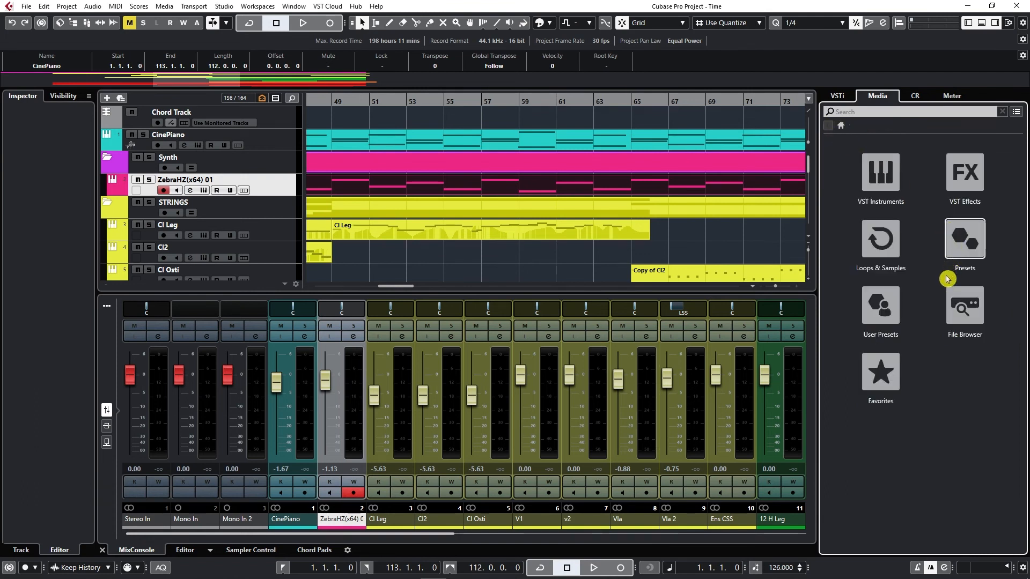
mouse_move(936, 307)
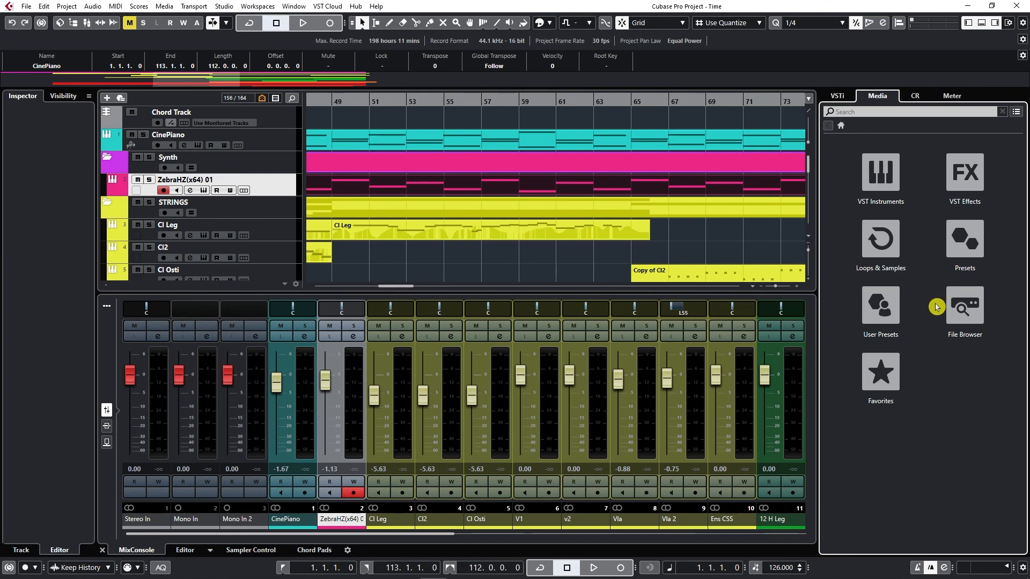
mouse_move(944, 275)
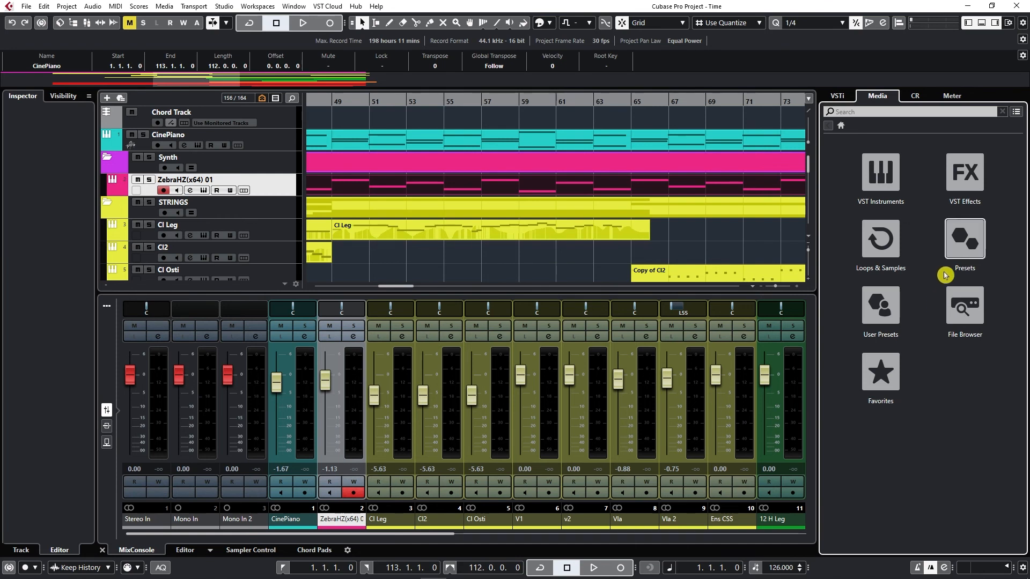
mouse_move(895, 315)
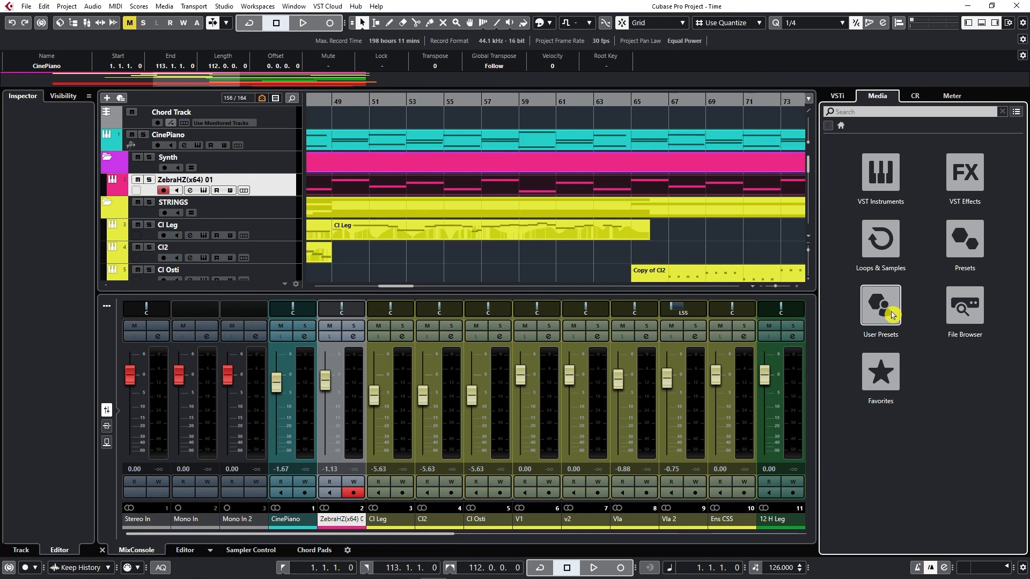
mouse_move(914, 99)
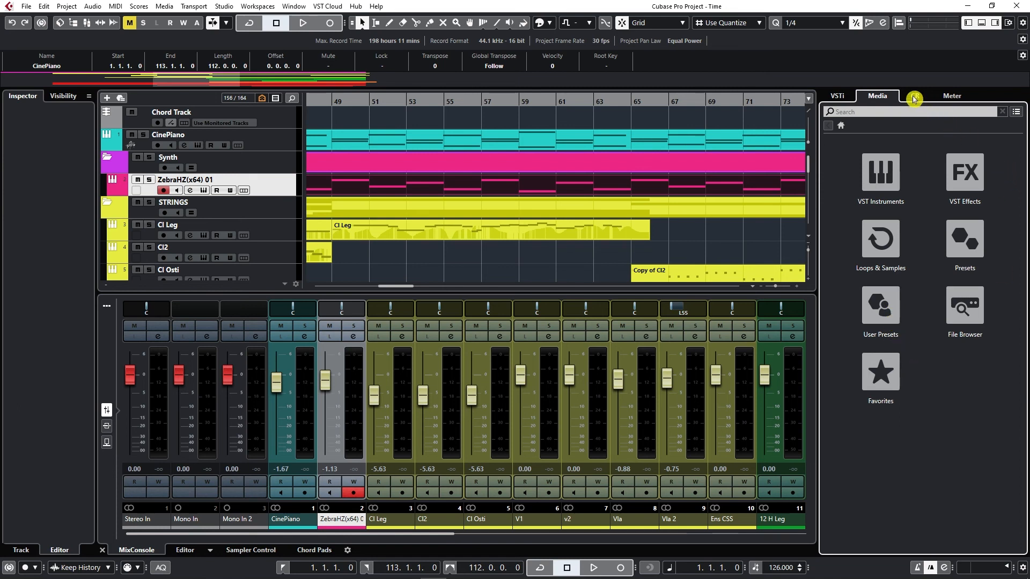
View Control Room, then the Master meter with RMS and peak readouts in the right zone
click(914, 95)
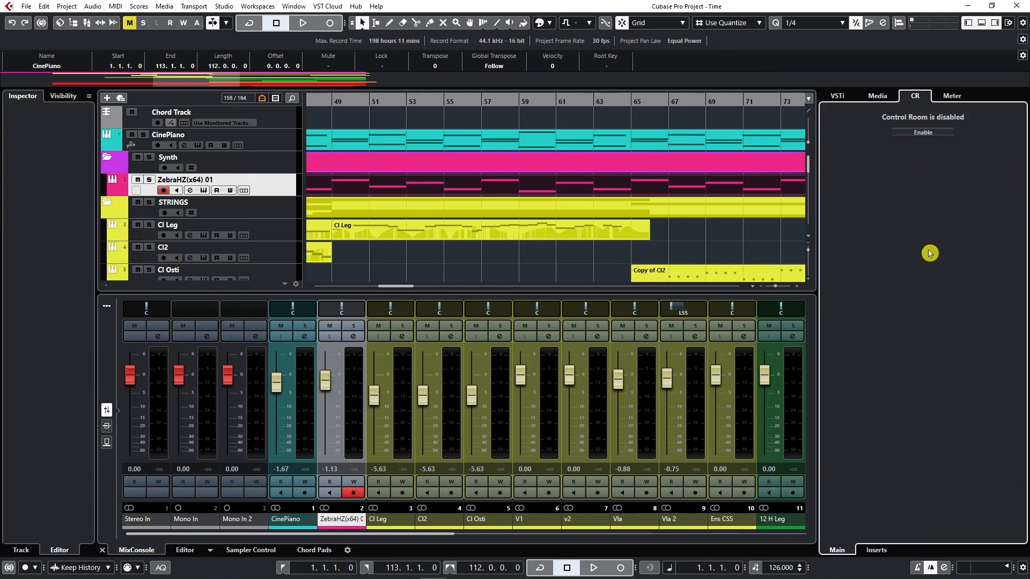
mouse_move(937, 241)
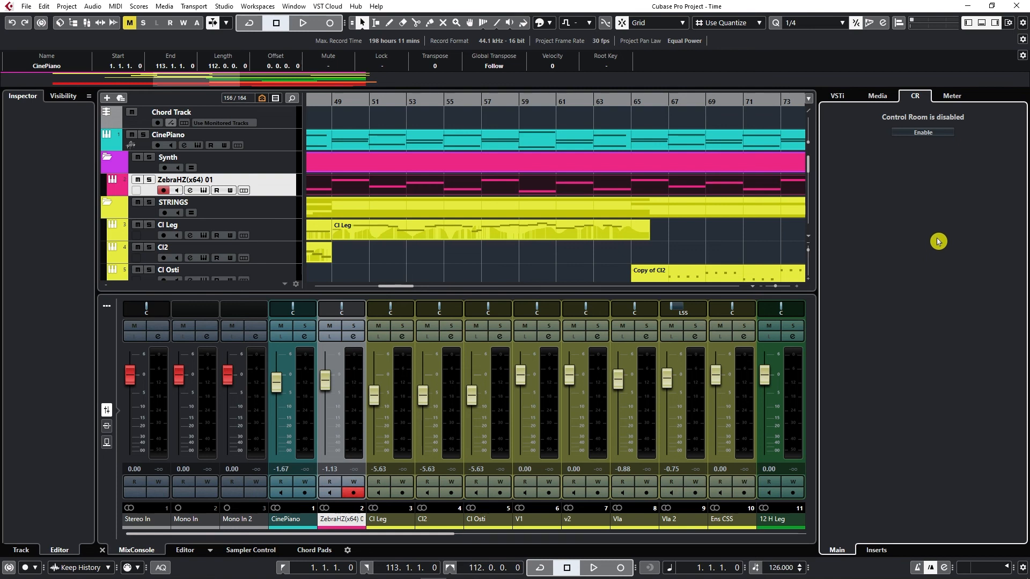
mouse_move(955, 96)
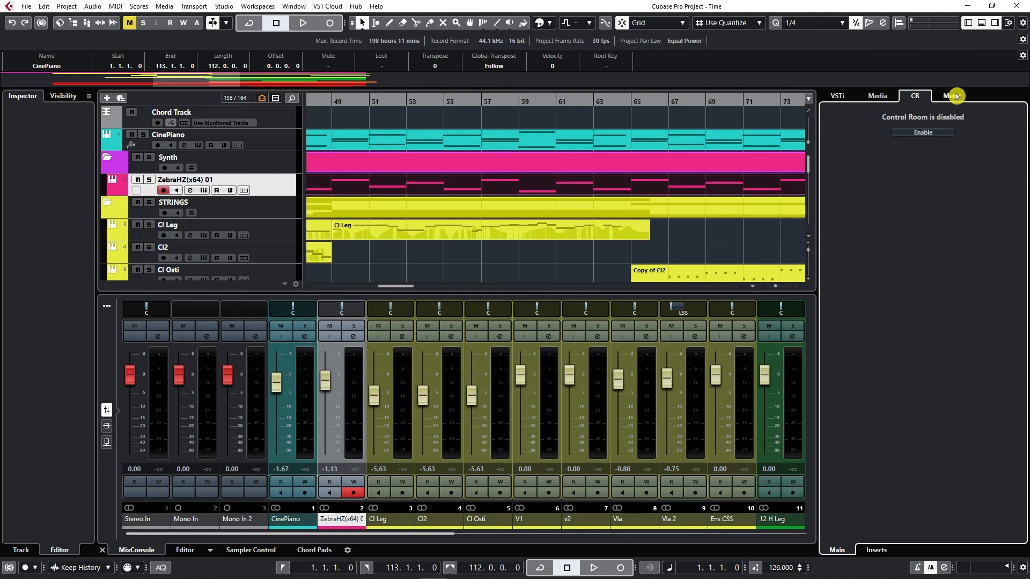
click(953, 95)
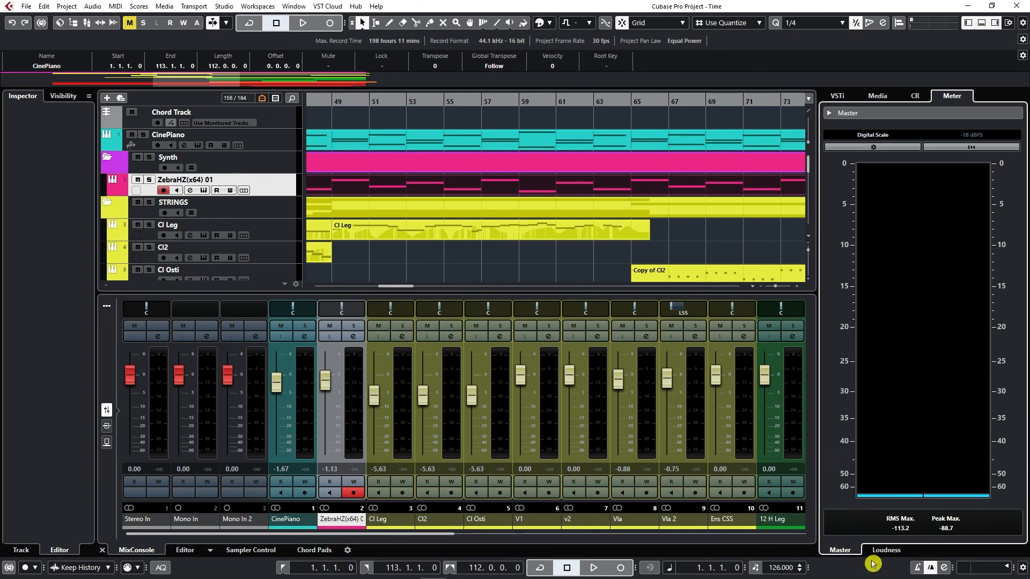
click(887, 550)
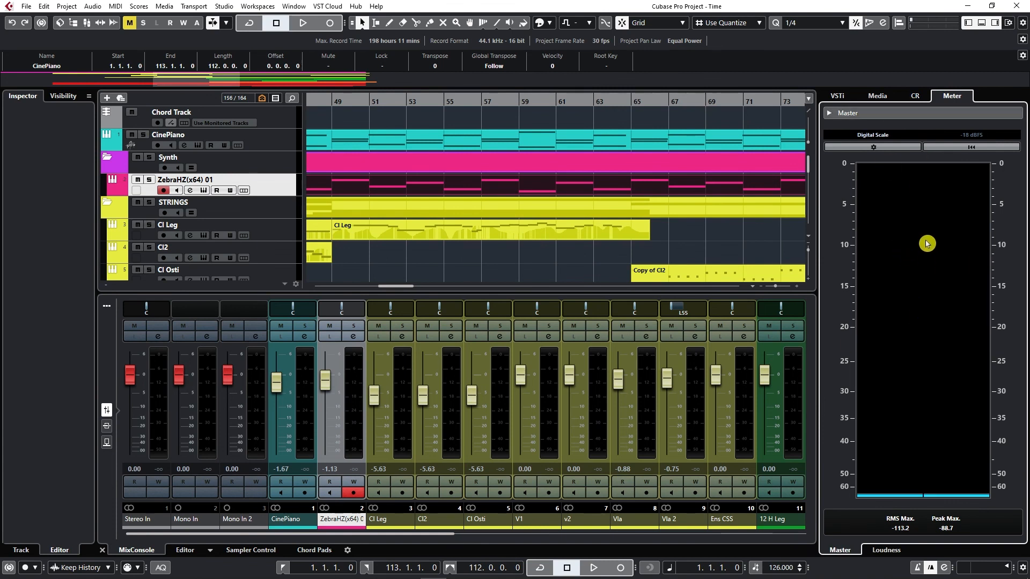
mouse_move(927, 240)
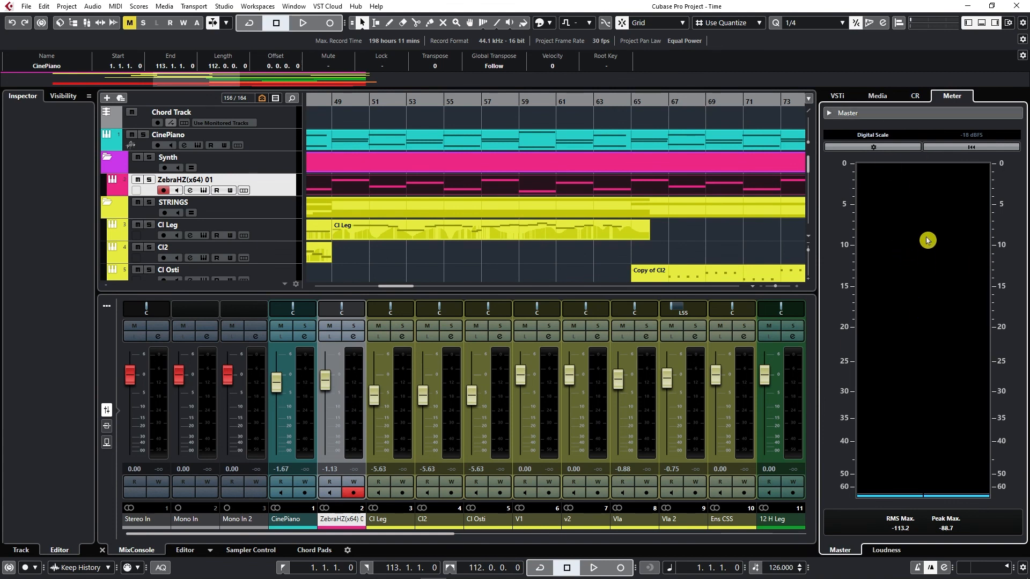